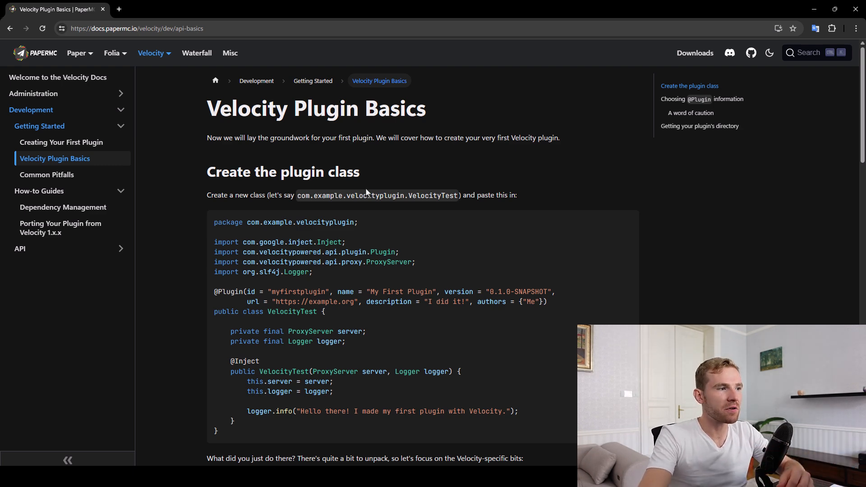
Bring up the Creating Your First Plugin guide and scroll to its Maven pom.xml section
scroll("down", 3)
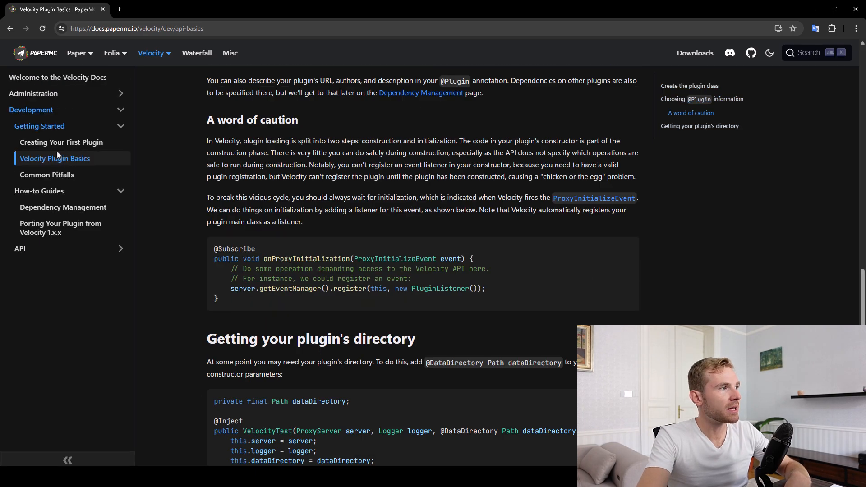
left_click(60, 142)
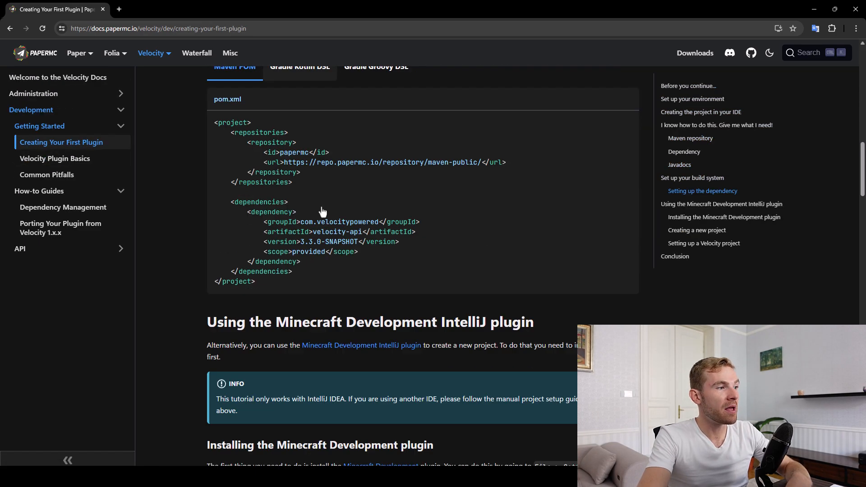
scroll("down", 3)
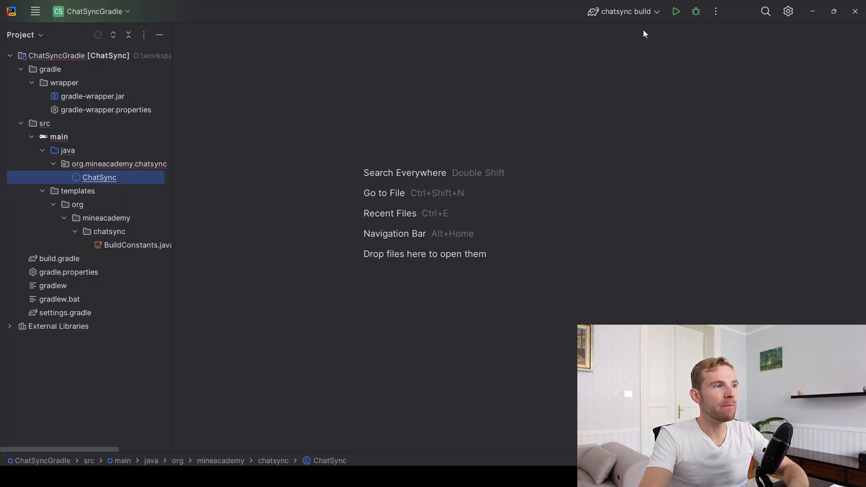
Review the Minecraft Velocity generator in the New Project wizard, then cancel without creating
left_click(35, 11)
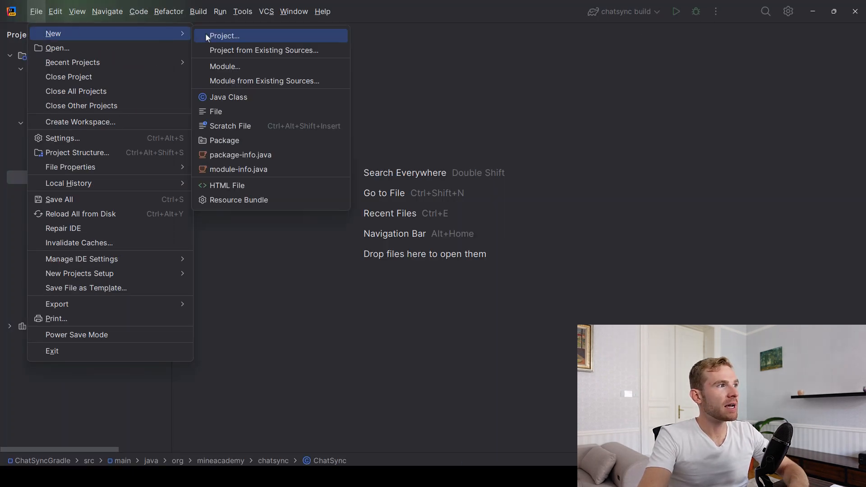
left_click(225, 35)
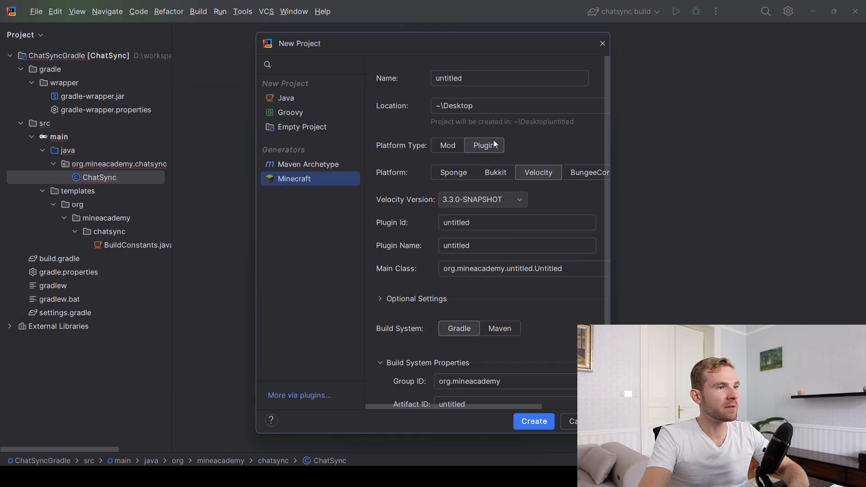
scroll("down", 3)
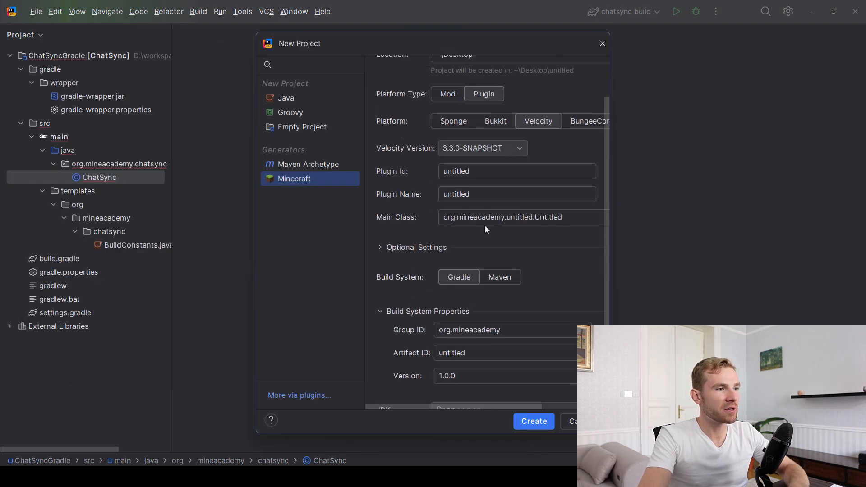
left_click(602, 43)
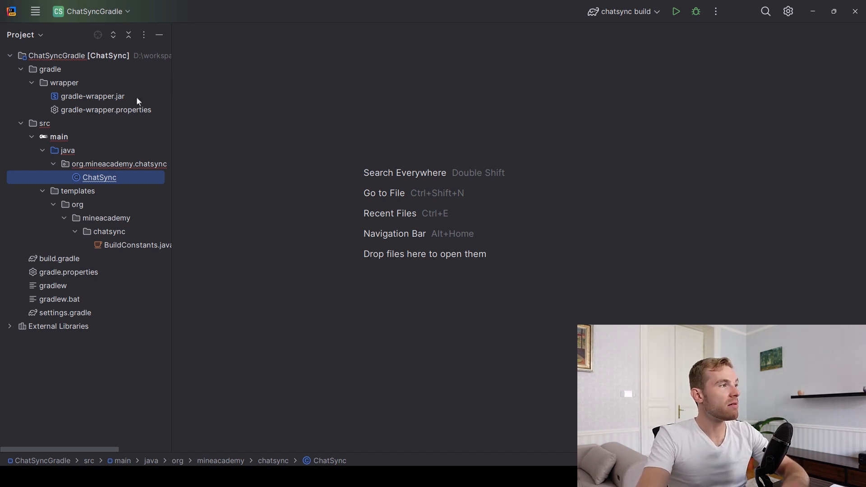
Inspect gradle-wrapper.jar, BuildConstants.java and settings.gradle in the Gradle tree, then collapse the folders
left_click(93, 96)
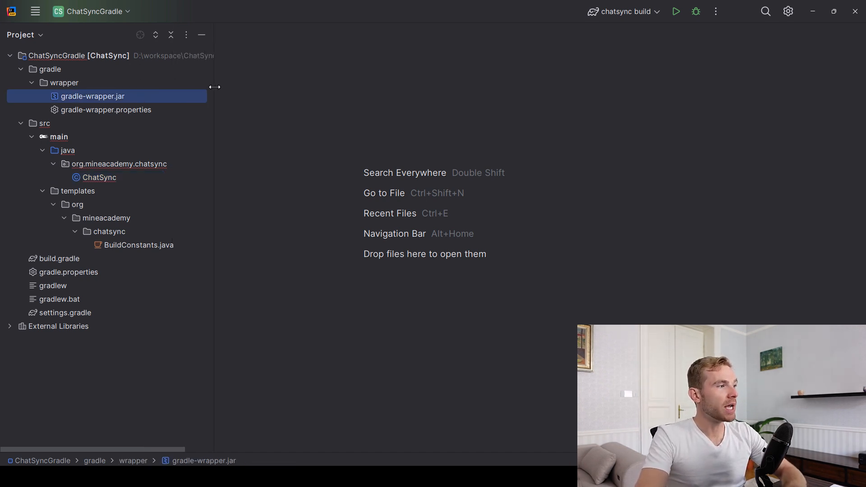
double_click(99, 177)
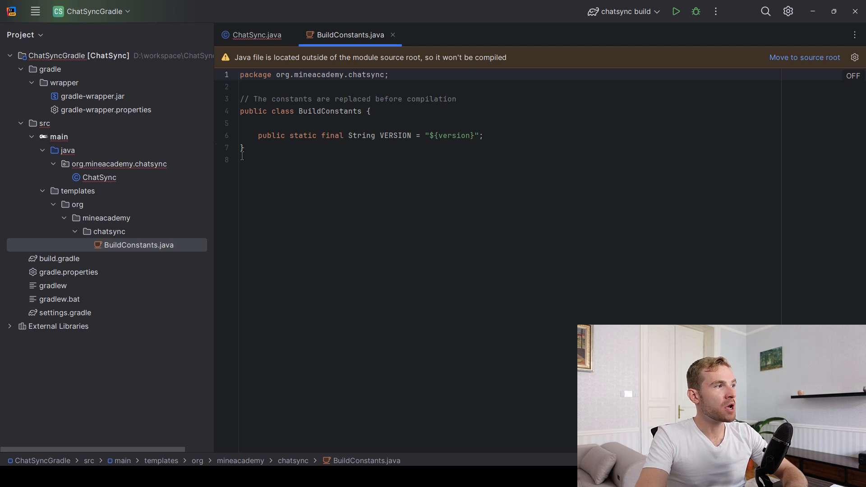
left_click(63, 82)
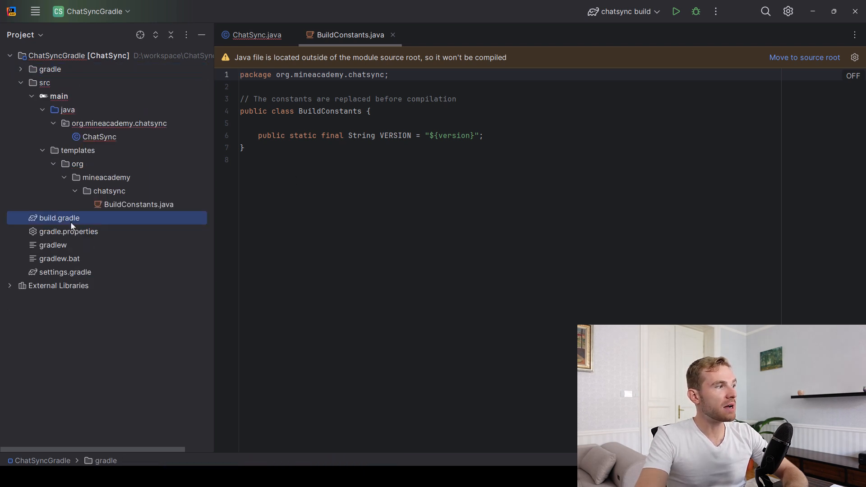
left_click(65, 271)
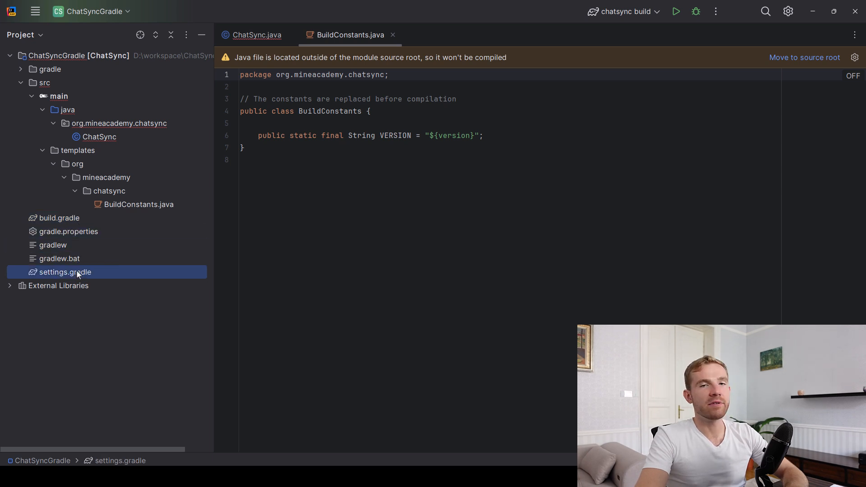
mouse_move(321, 43)
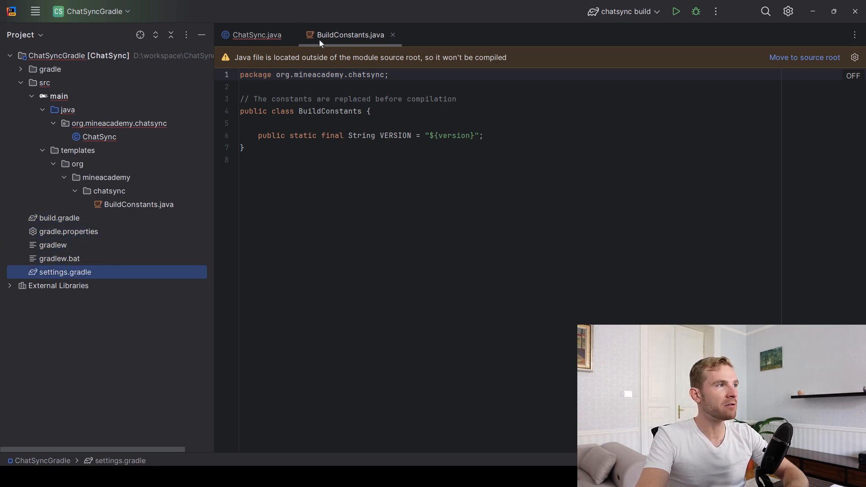
left_click(393, 35)
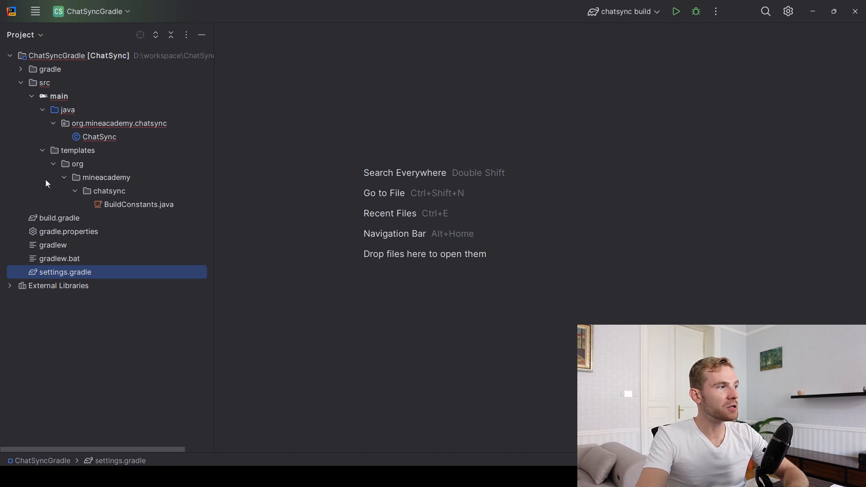
left_click(20, 83)
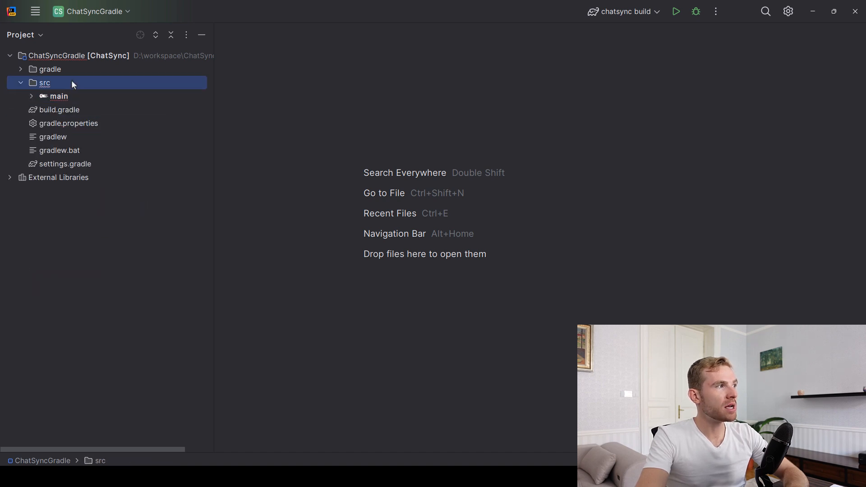
left_click(20, 82)
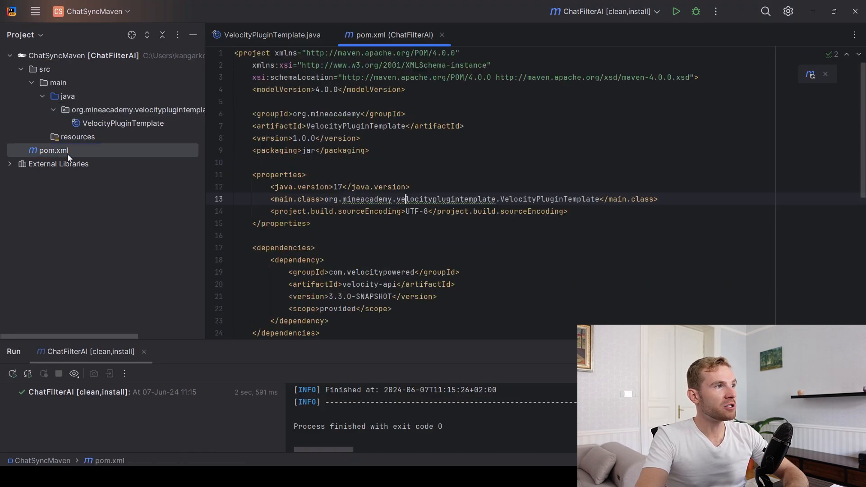
Scroll through the template pom.xml, then go to the VelocityPluginTemplate repository on GitHub
scroll("down", 3)
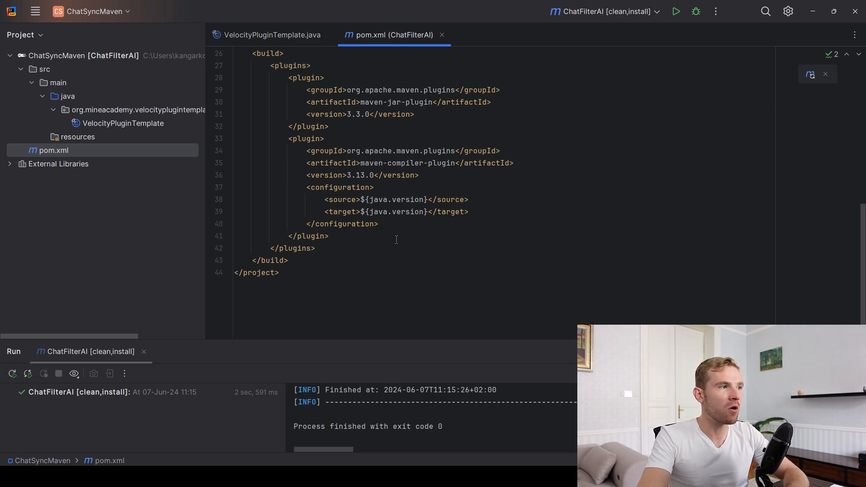
scroll("up", 3)
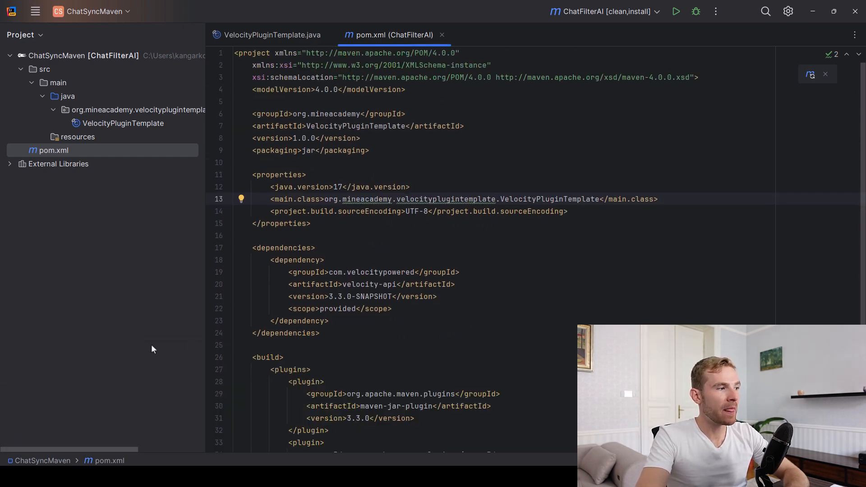
scroll("down", 3)
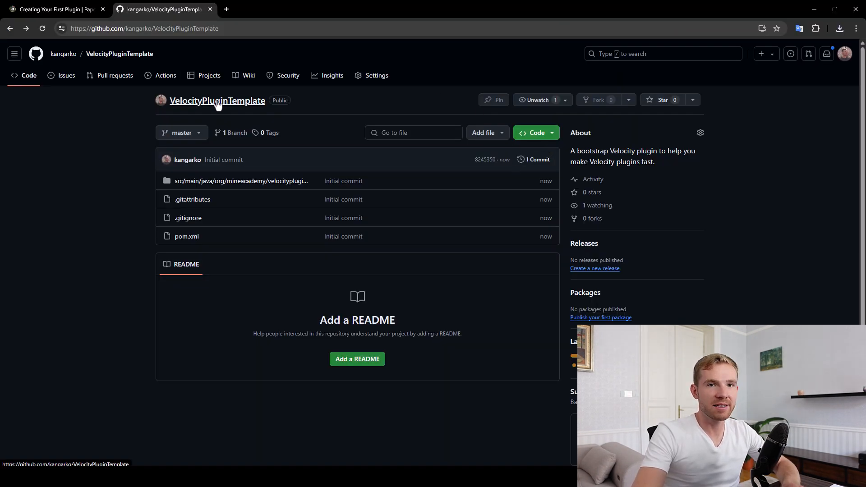
left_click(534, 132)
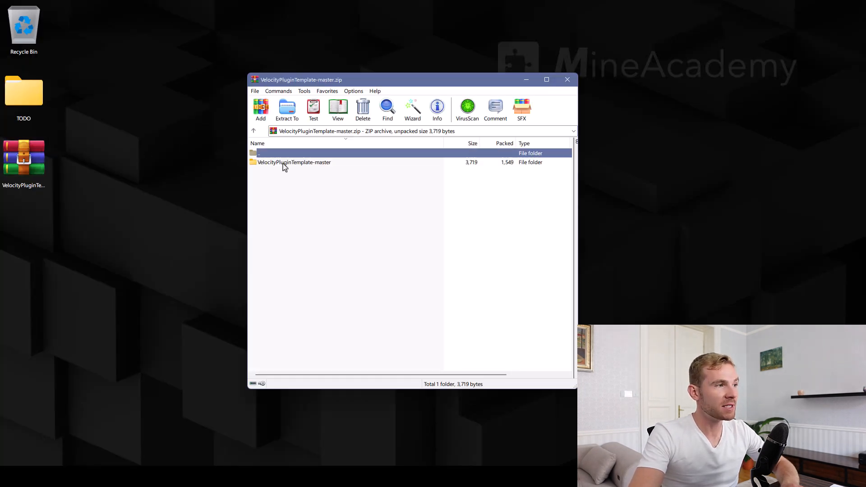
Select the VelocityPluginTemplate-master folder in WinRAR for extraction to the desktop
left_click(567, 79)
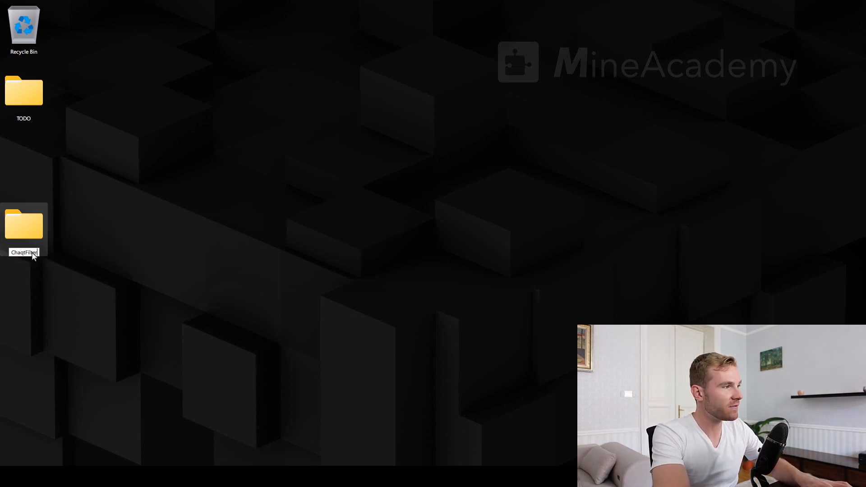
Browse into the ChatFilterAI folder and open its pom.xml in Notepad++
double_click(24, 227)
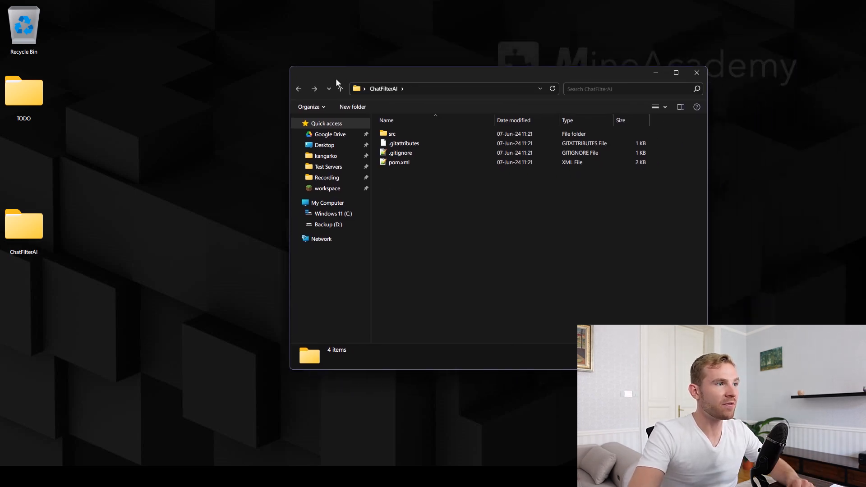
left_click(398, 161)
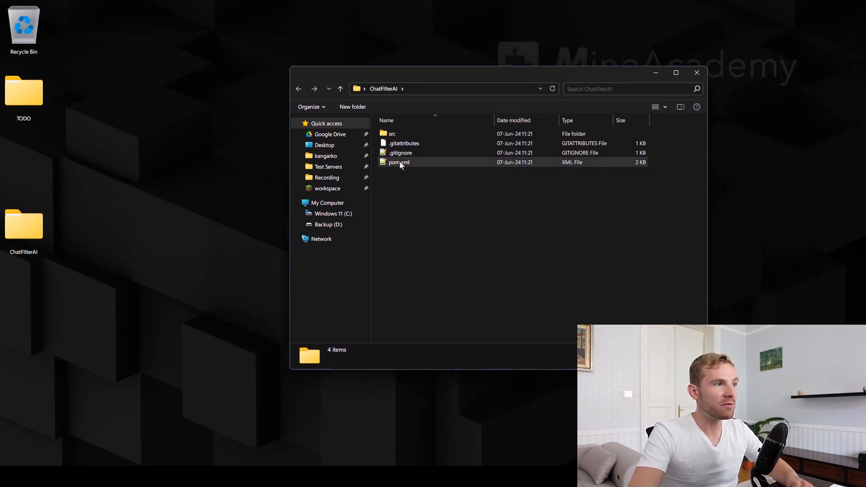
double_click(398, 161)
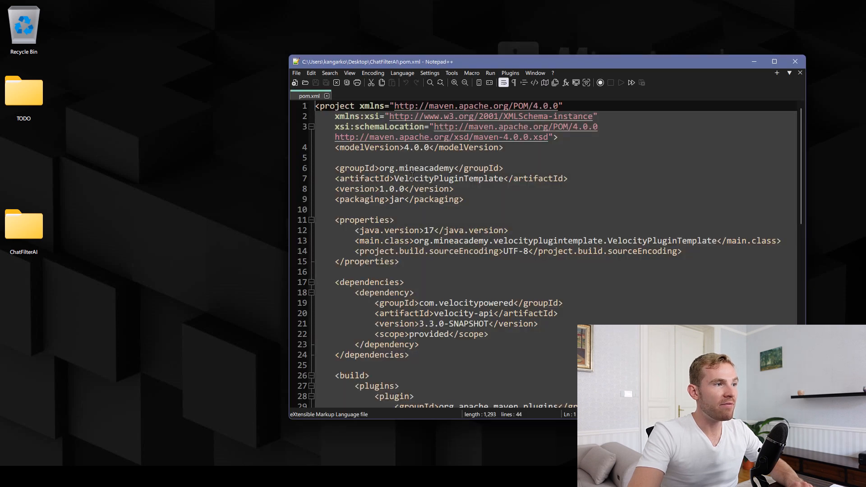
Change artifactId to ChatFilterAI; try groupId com.matej, then restore org.mineacademy
double_click(447, 177)
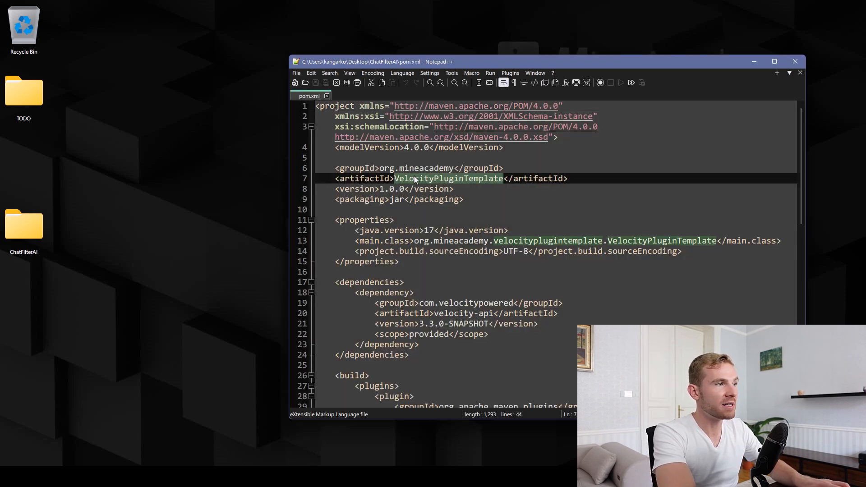
type("ChatFilterAI")
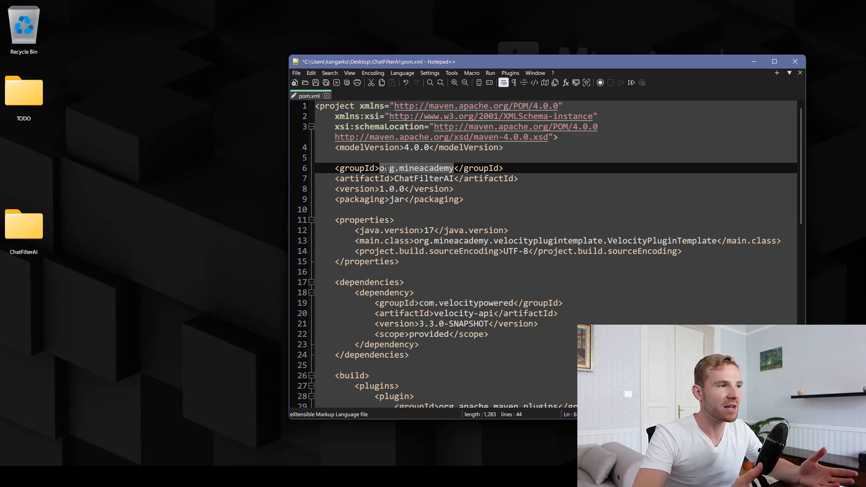
type("com.matej")
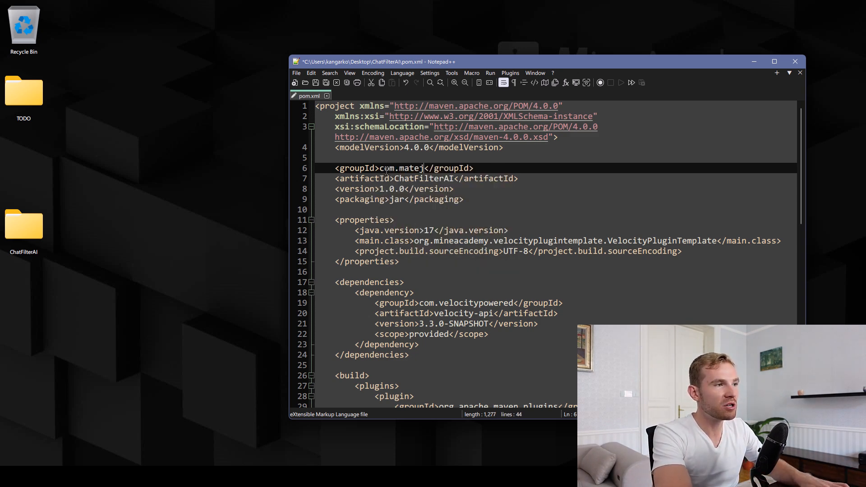
type("org.mineacademy")
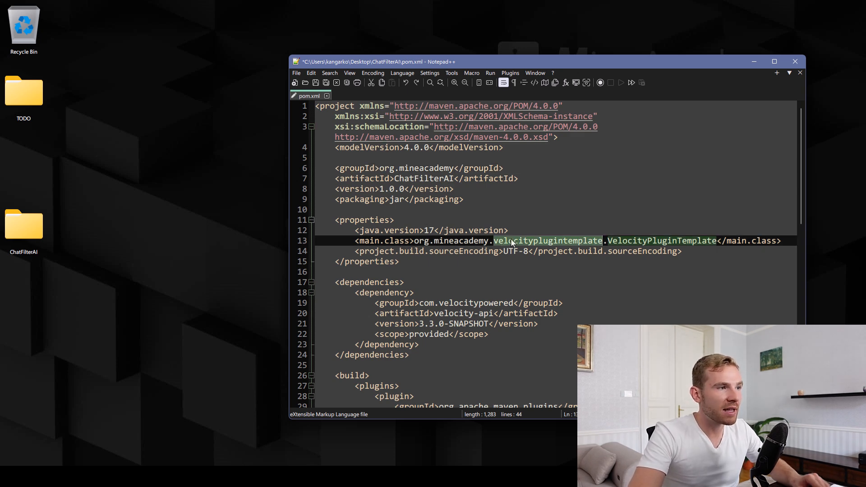
Set main.class to org.mineacademy.chatfilterai.ChatFilterAI and java.version to 17, then save
type("chatfilterai.ChatFi")
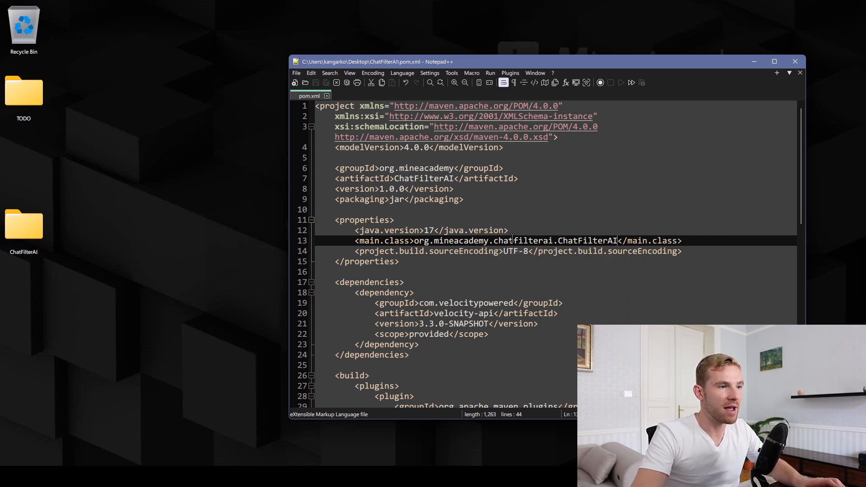
double_click(550, 241)
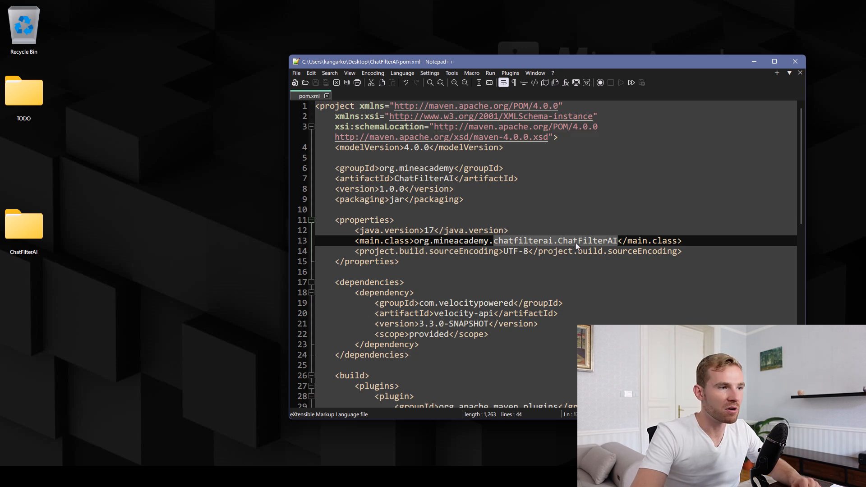
scroll("down", 3)
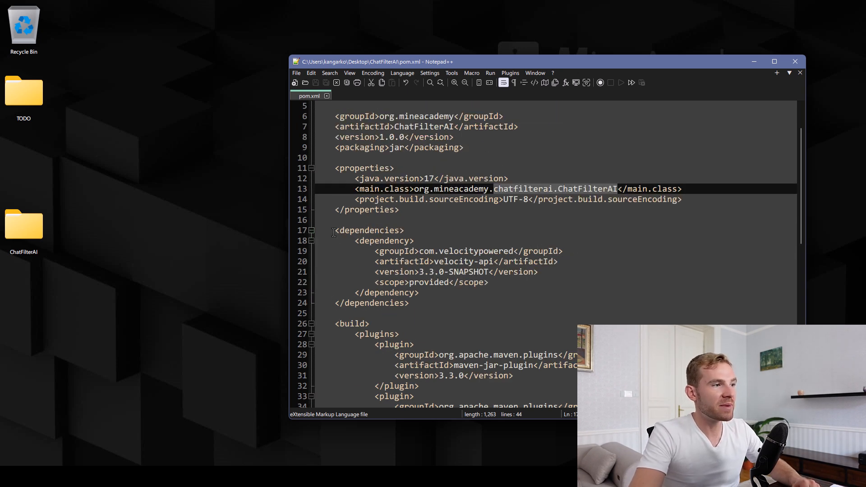
scroll("down", 3)
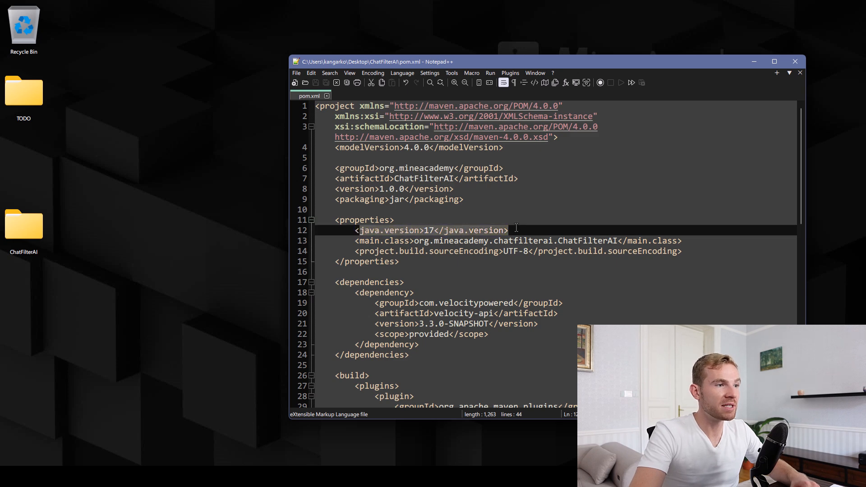
key("Backspace")
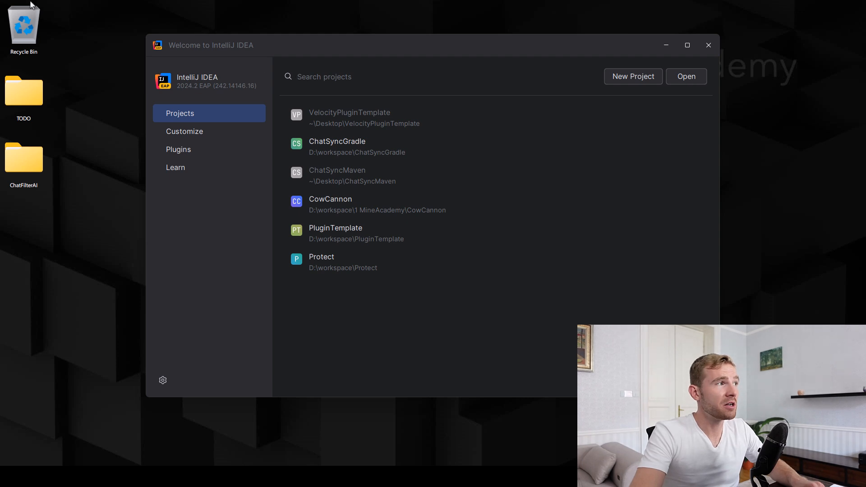
Open the C:\Users\kangarko Desktop ChatFilterAI folder as an IntelliJ project
left_click(686, 76)
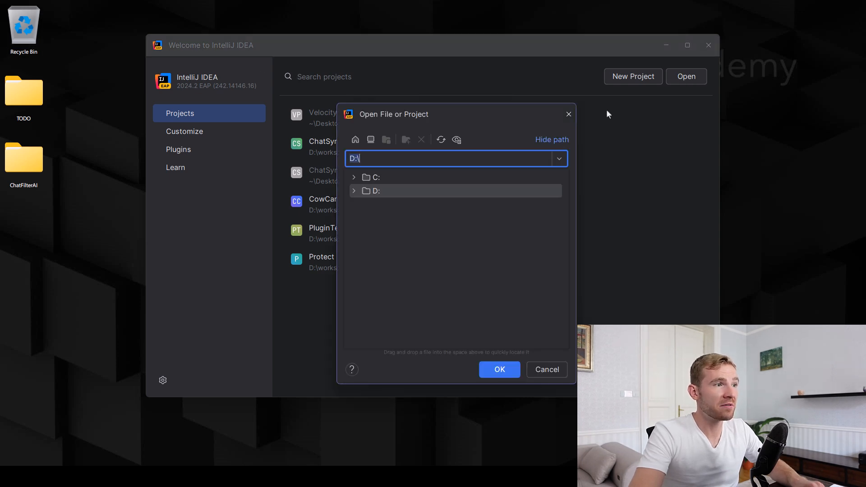
type("C:\\Users\\kangarko")
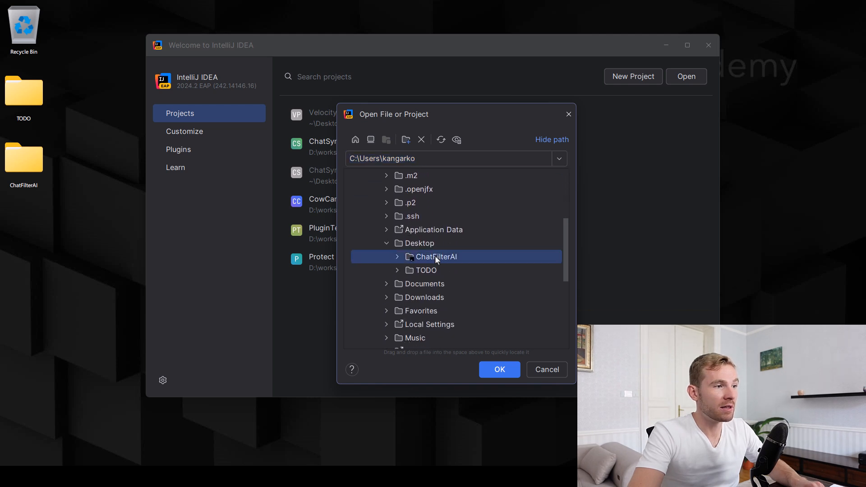
left_click(499, 369)
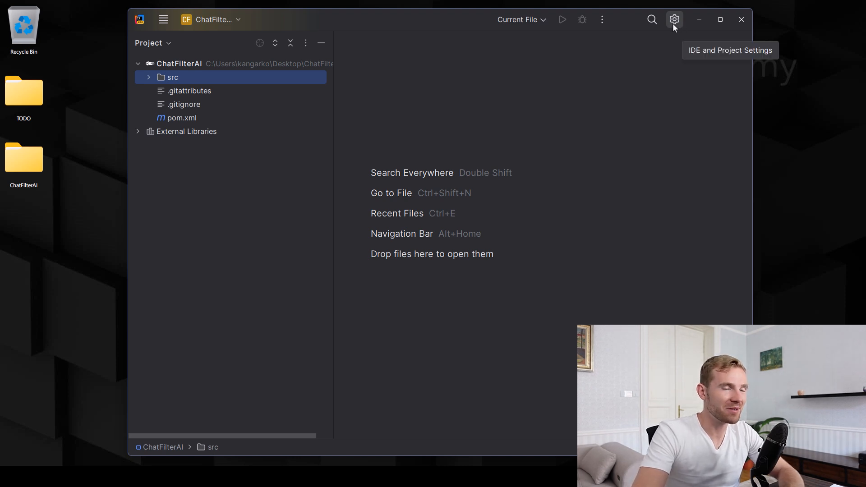
Review installed plugins such as Ant, Save Actions X and Fast-Scrolling in Settings > Plugins
left_click(675, 19)
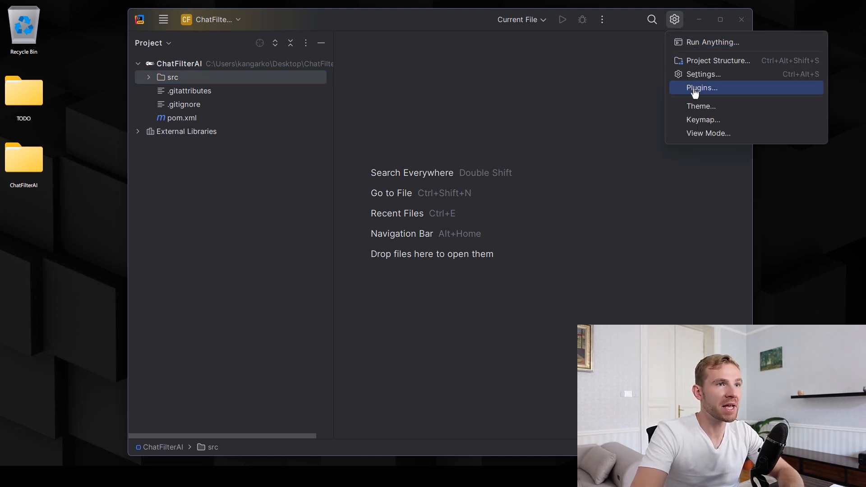
left_click(701, 88)
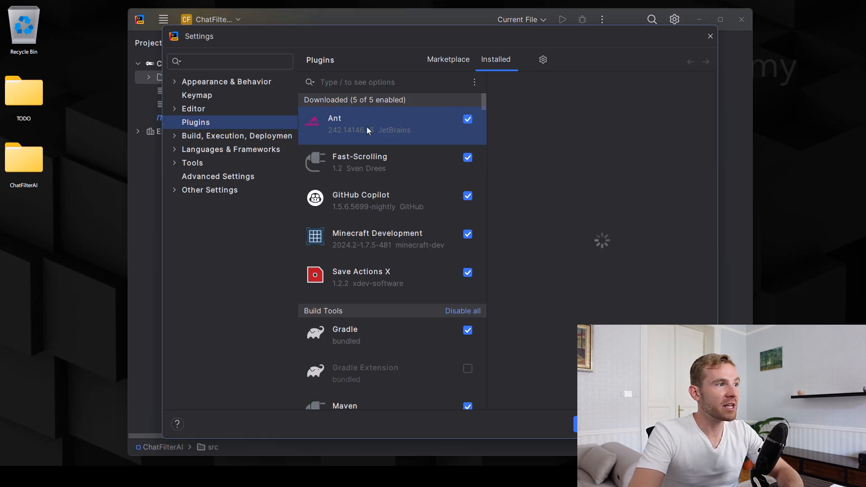
left_click(359, 122)
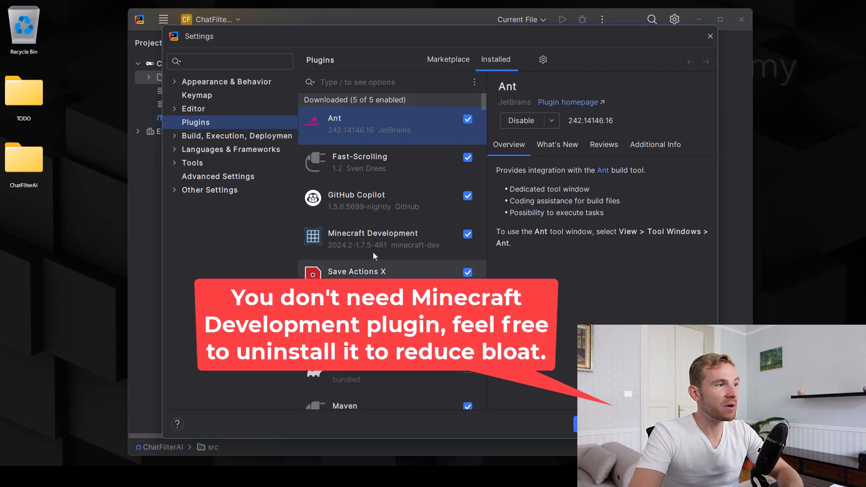
left_click(356, 271)
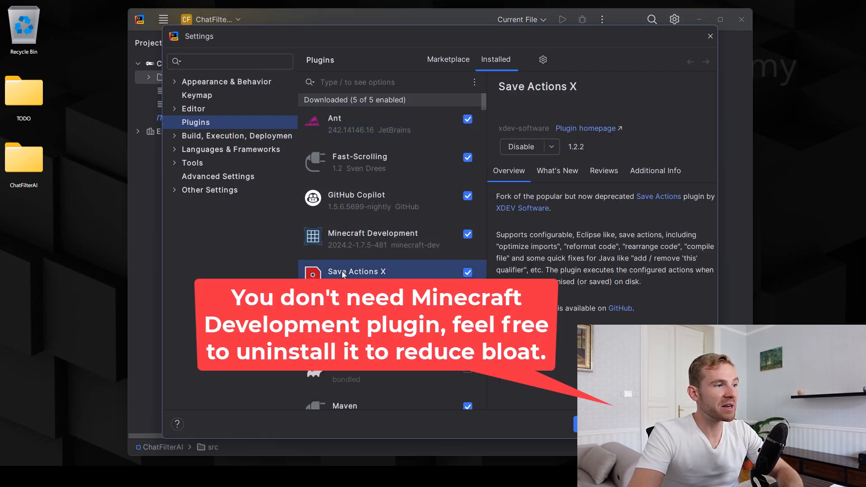
left_click(375, 163)
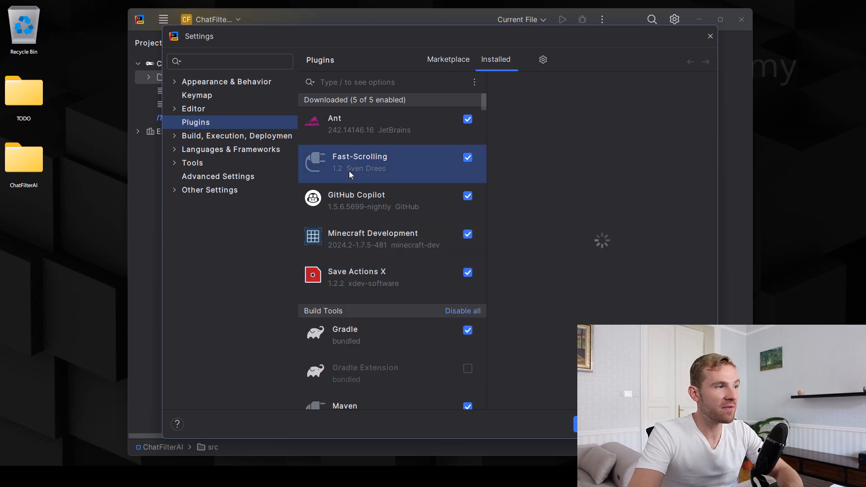
left_click(360, 164)
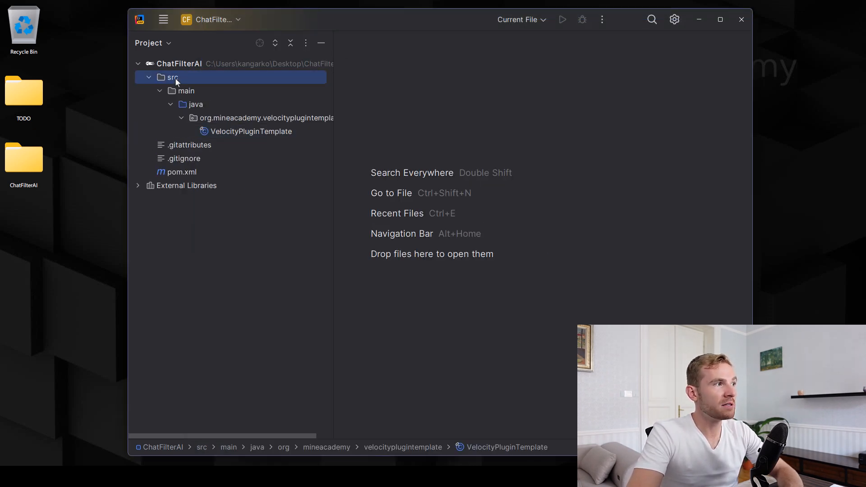
Rename the velocityplugintemplate package to org.mineacademy.chatfilterai via Refactor > Rename
left_click(265, 118)
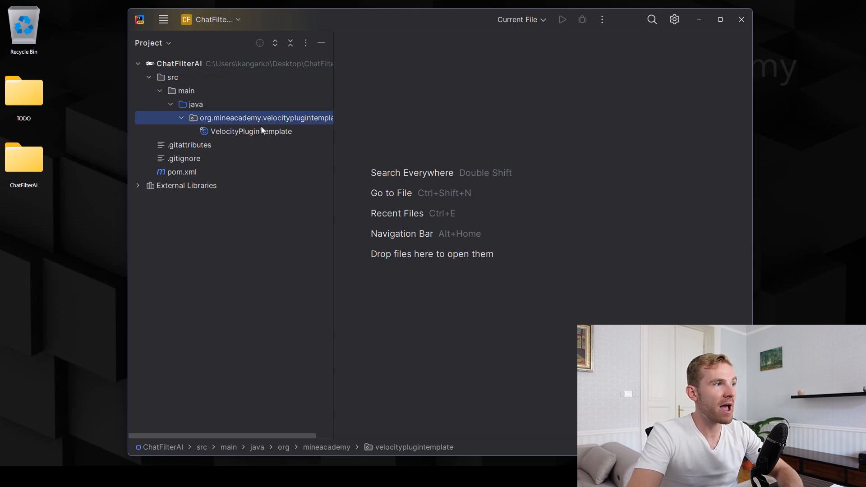
right_click(265, 117)
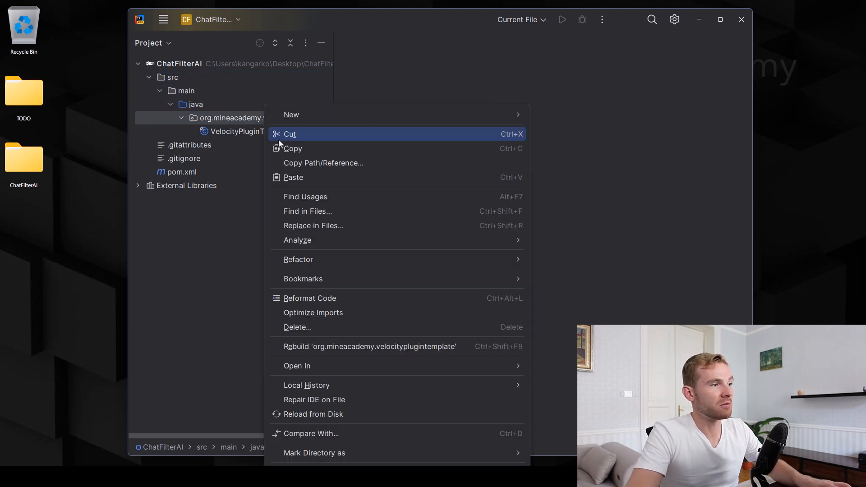
mouse_move(331, 279)
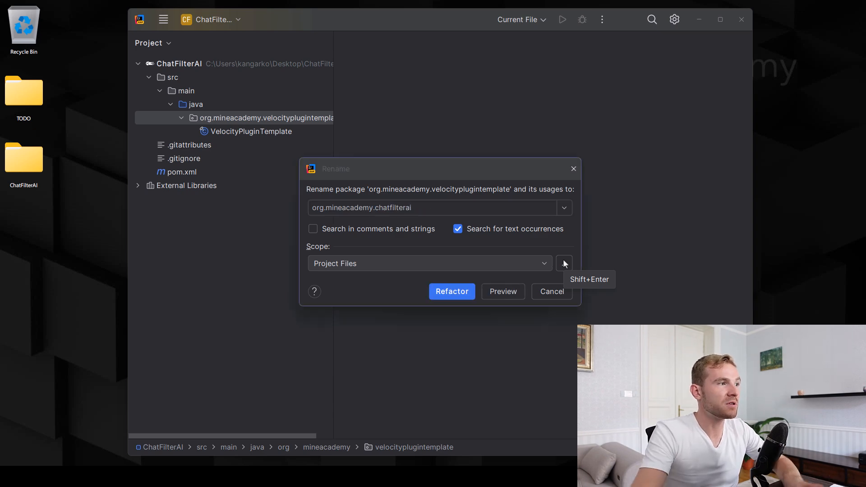
left_click(452, 291)
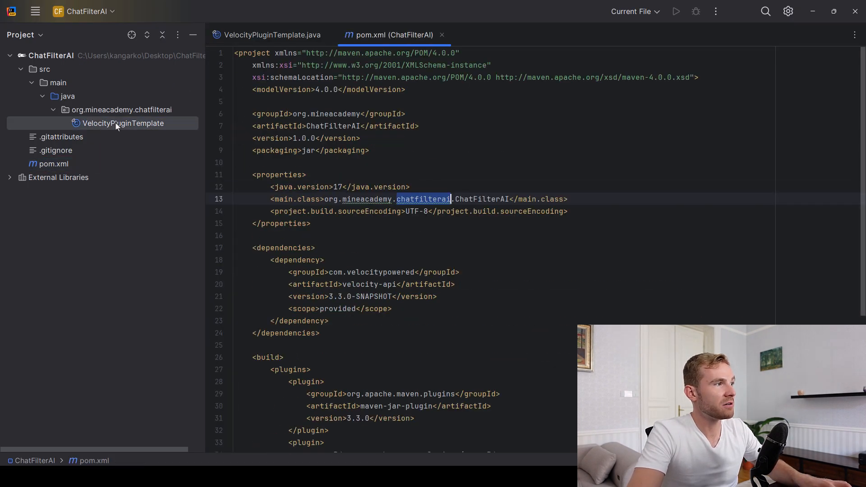
Rename the VelocityPluginTemplate class to ChatFilterAI with Shift+F6
key("shift+f6")
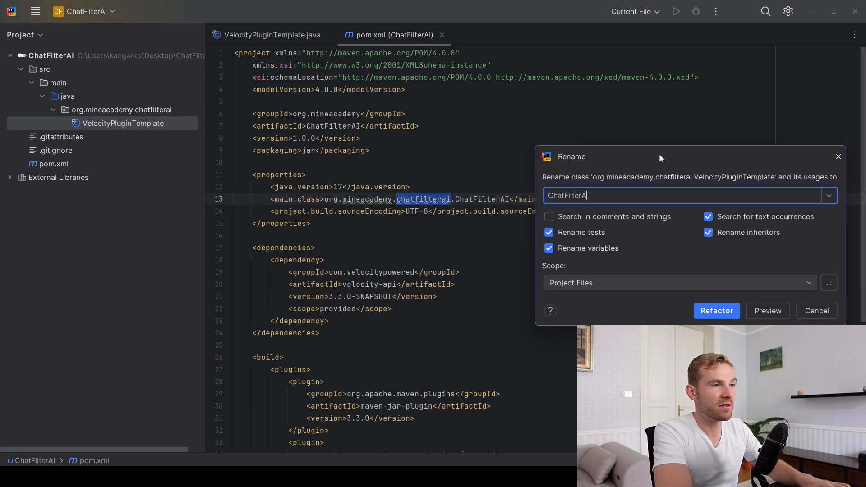
left_click(716, 310)
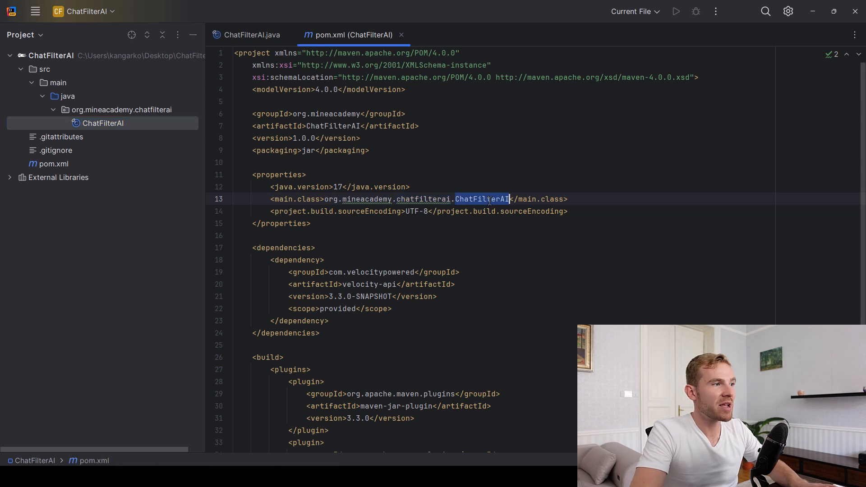
left_click(252, 36)
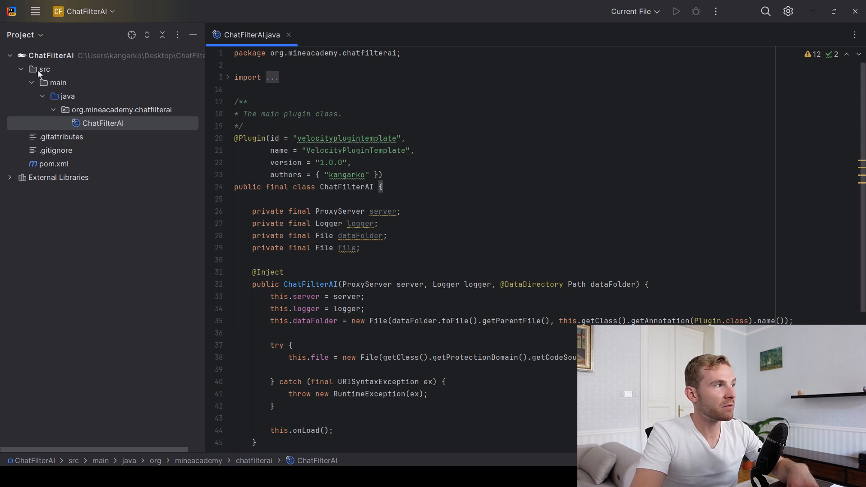
left_click(43, 70)
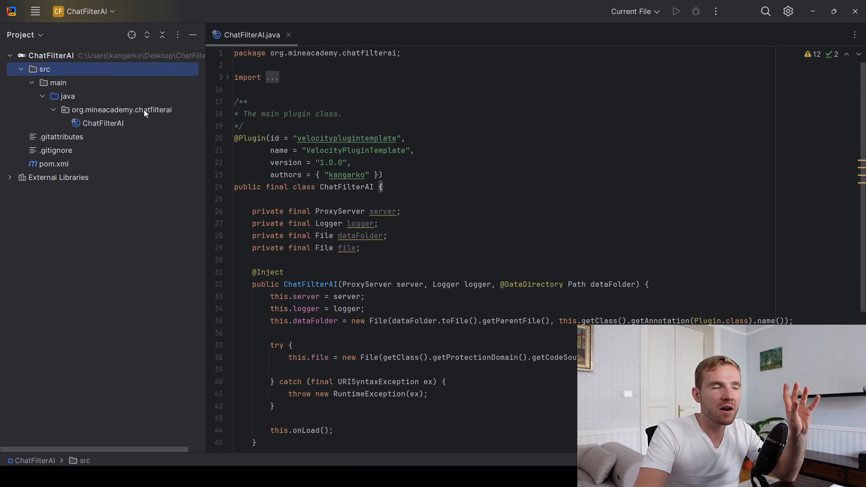
mouse_move(289, 142)
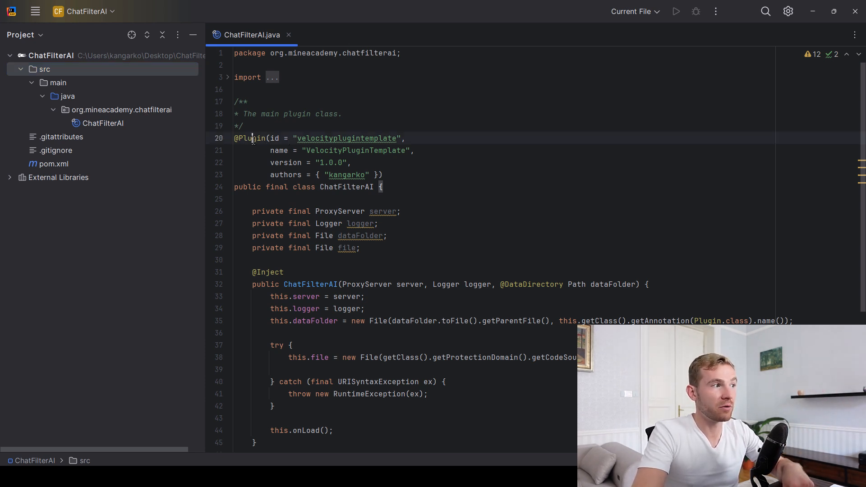
double_click(274, 138)
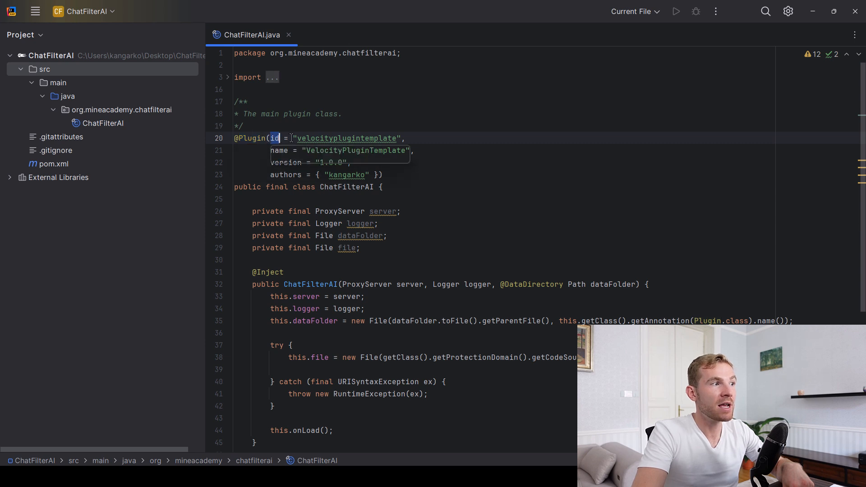
double_click(347, 138)
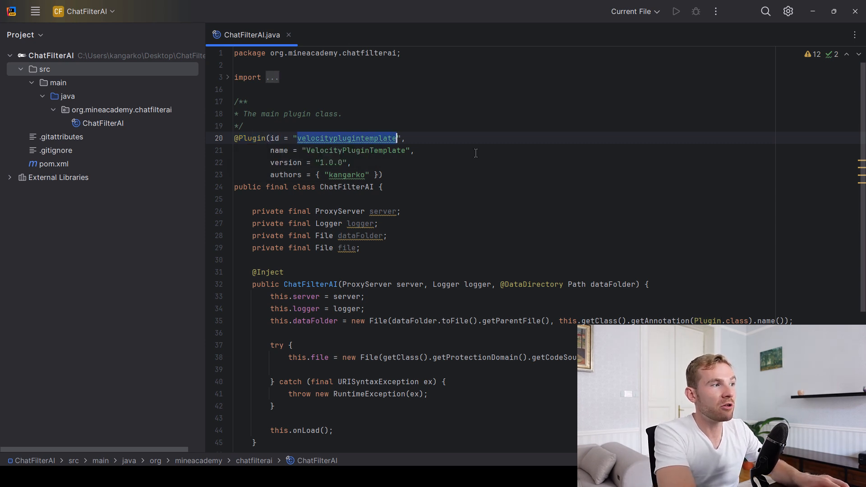
type("chatfilterai")
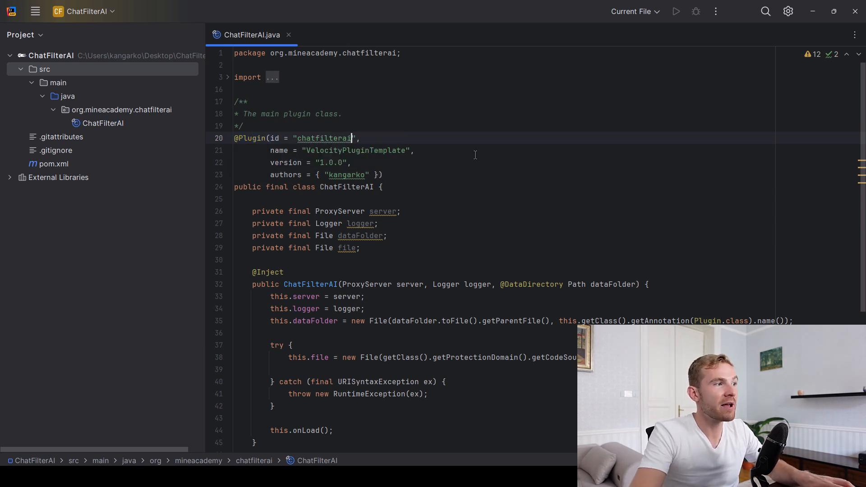
type("ChatFilterAI\",")
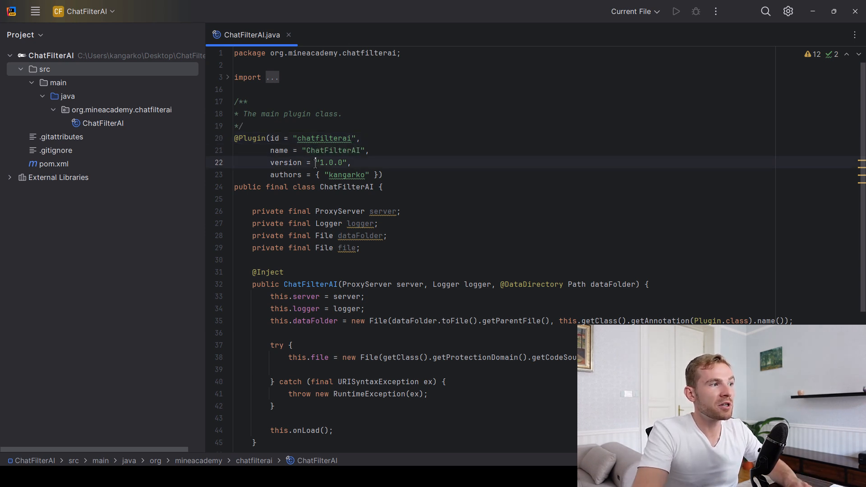
Start an extends clause on the ChatFilterAI class declaration using autocomplete
double_click(347, 174)
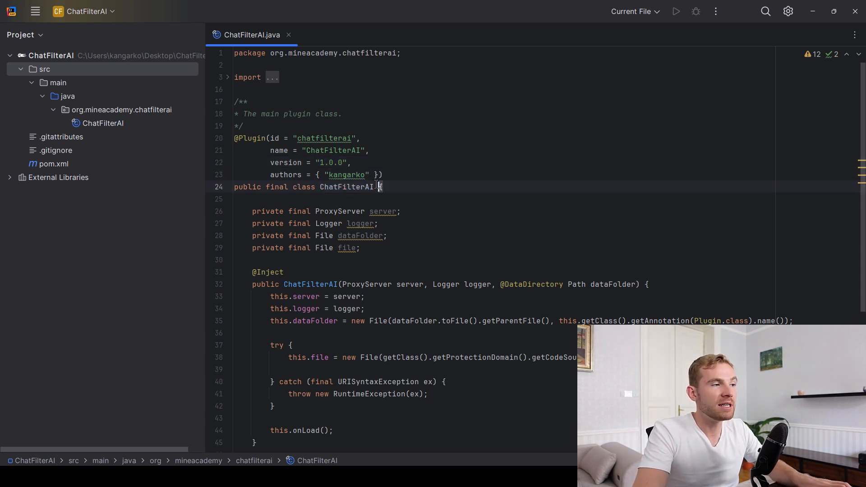
type("exte")
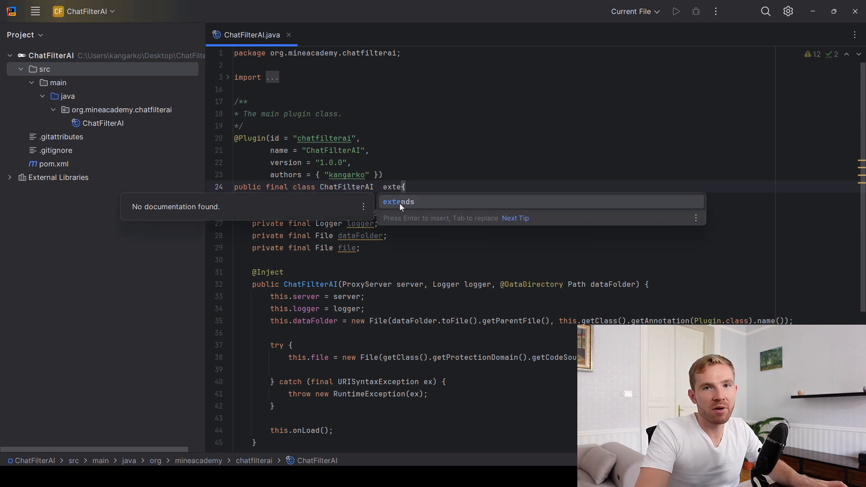
type("Plugin")
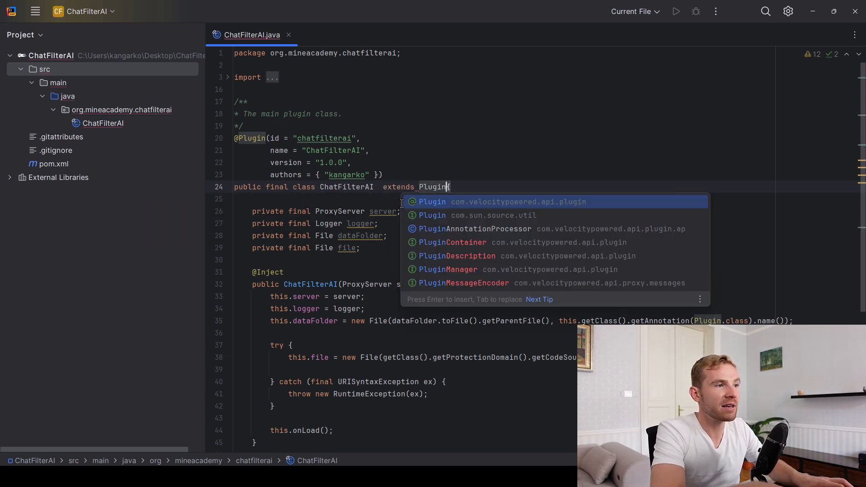
type("Base")
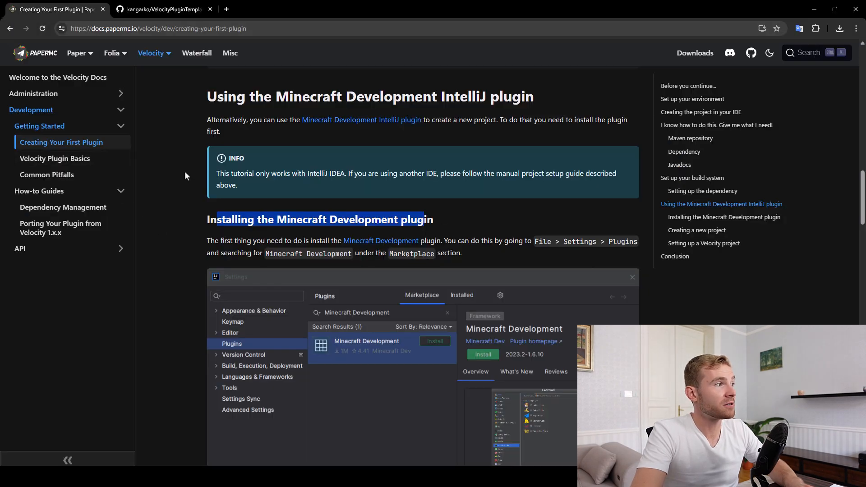
Review the Velocity Plugin Basics docs page and highlight its example constructor code
left_click(55, 159)
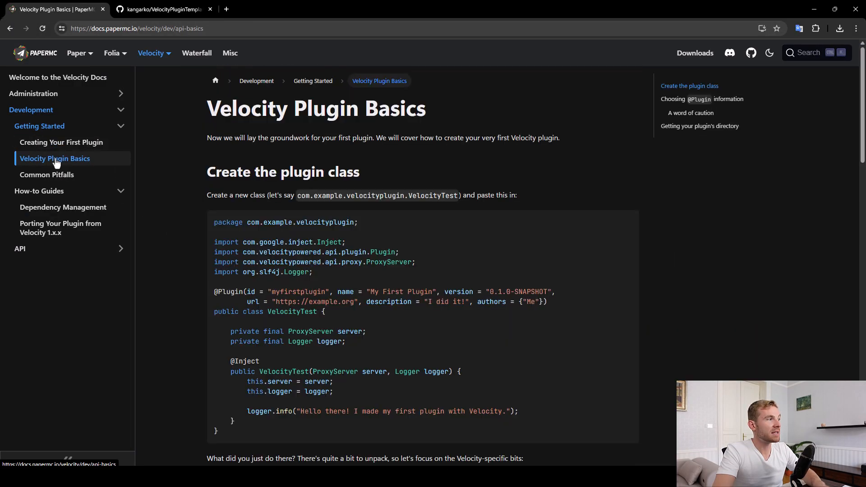
scroll("down", 3)
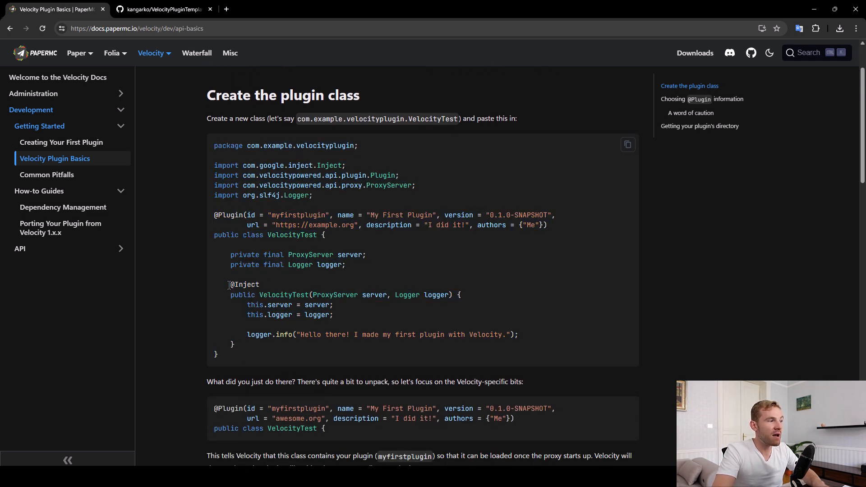
double_click(245, 285)
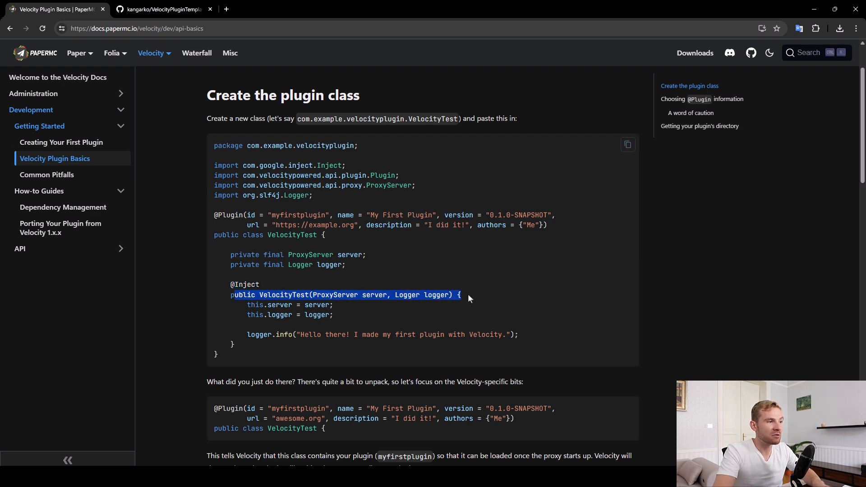
scroll("down", 3)
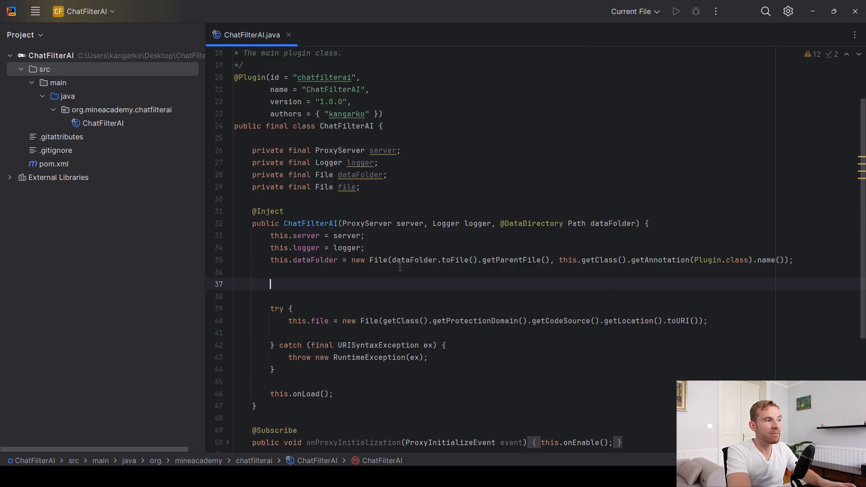
Try typing Proxy. on the blank constructor line before reverting it
type("Proxy")
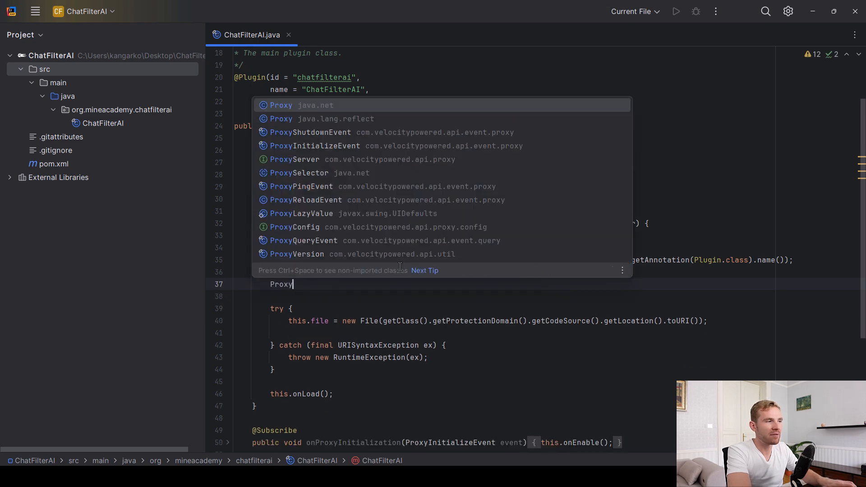
type(".")
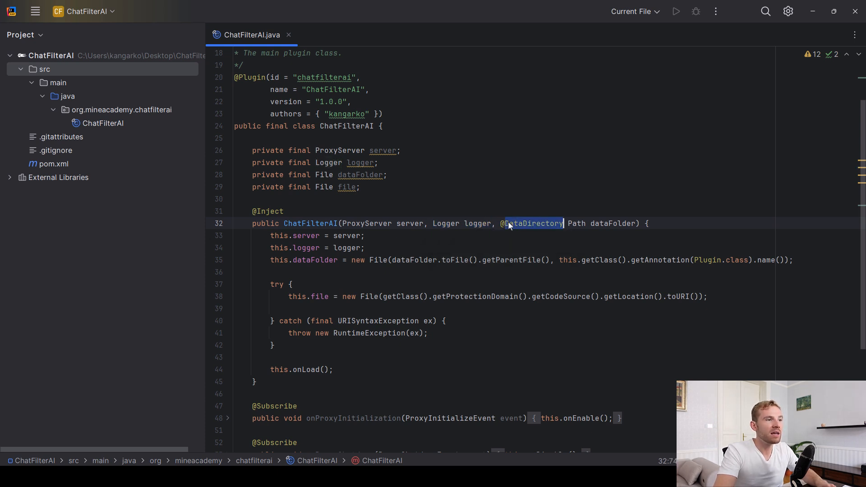
mouse_move(533, 223)
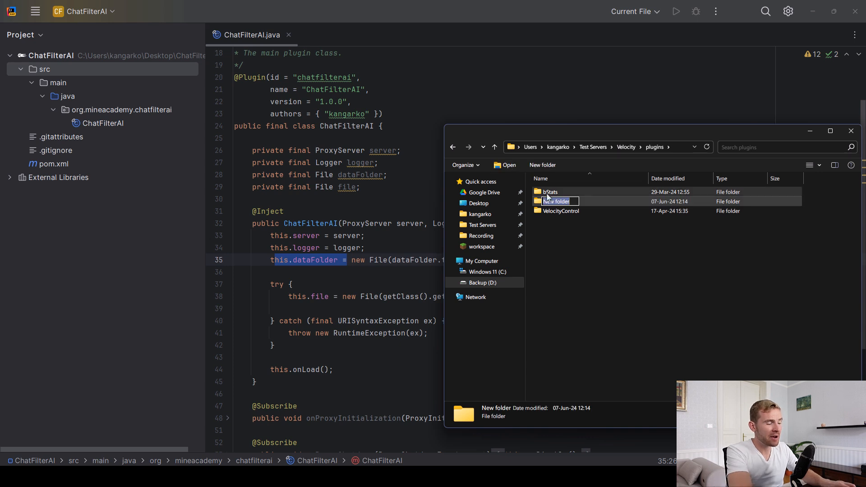
Name the new folder in Velocity's plugins directory ChatFilterAI
type("chatfilterai")
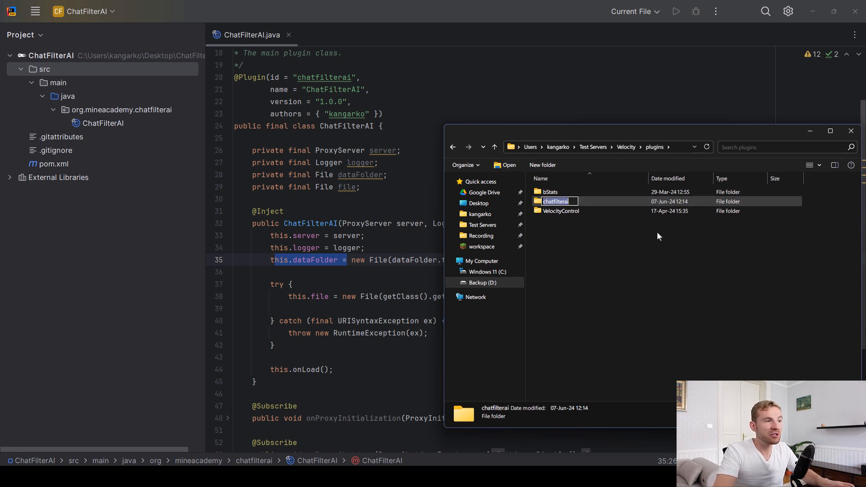
type("ChatFilterAI")
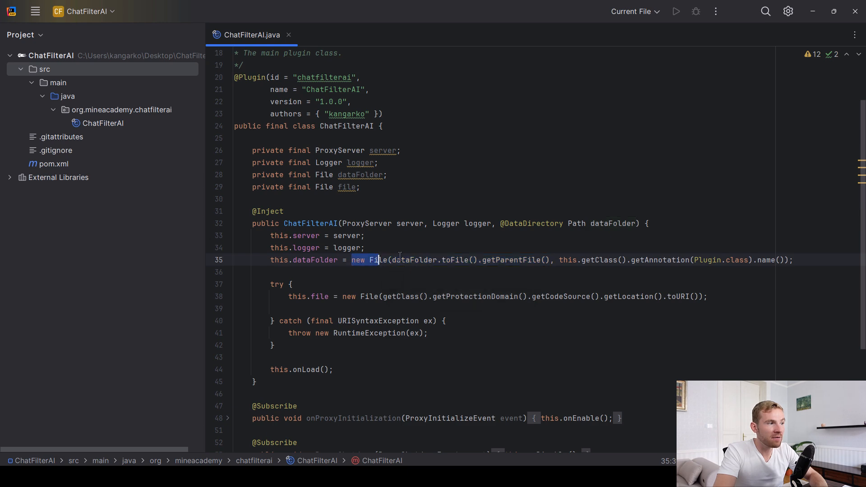
scroll("down", 3)
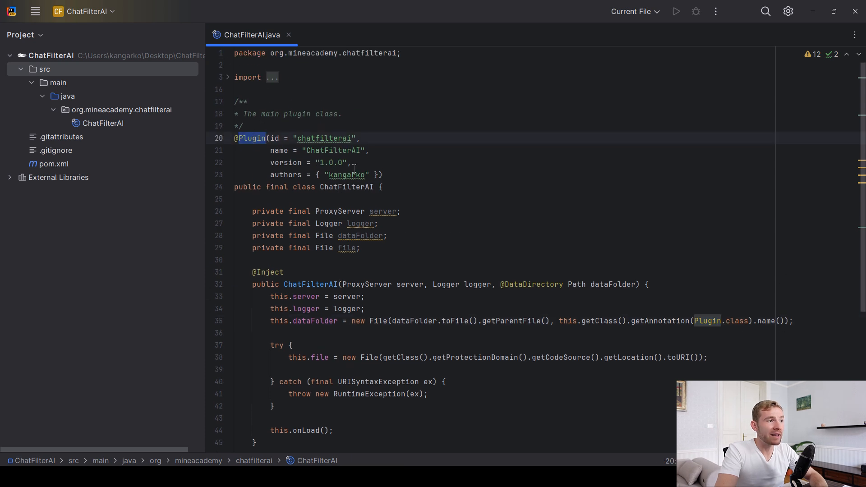
left_click(323, 150)
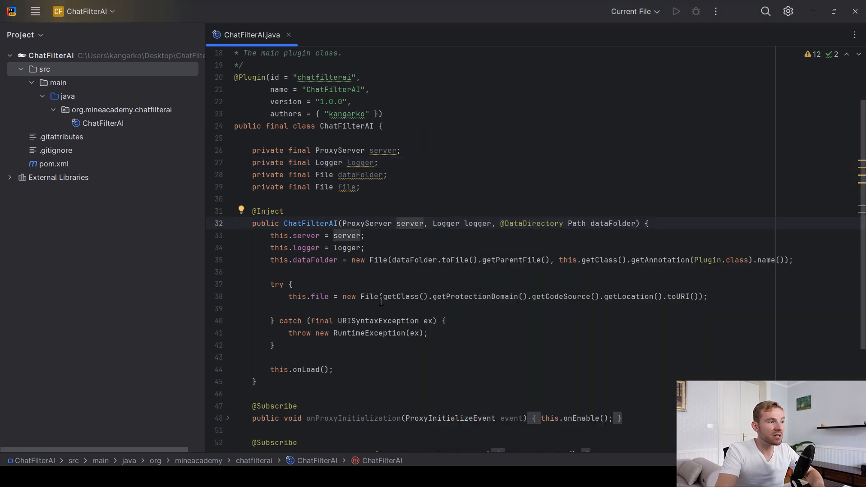
left_click(387, 296)
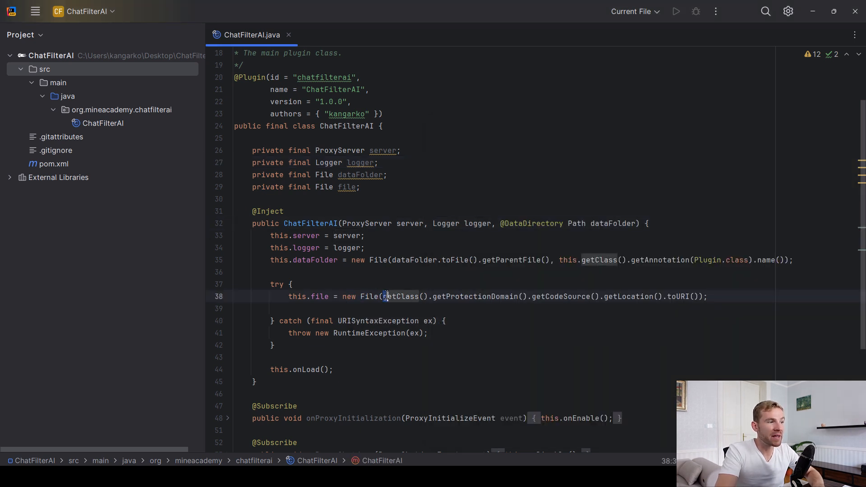
left_click_drag(383, 296, 568, 296)
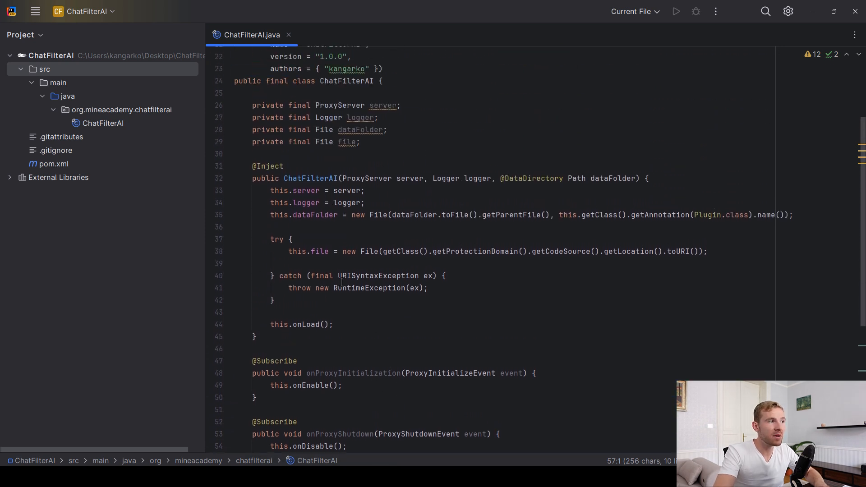
scroll("down", 3)
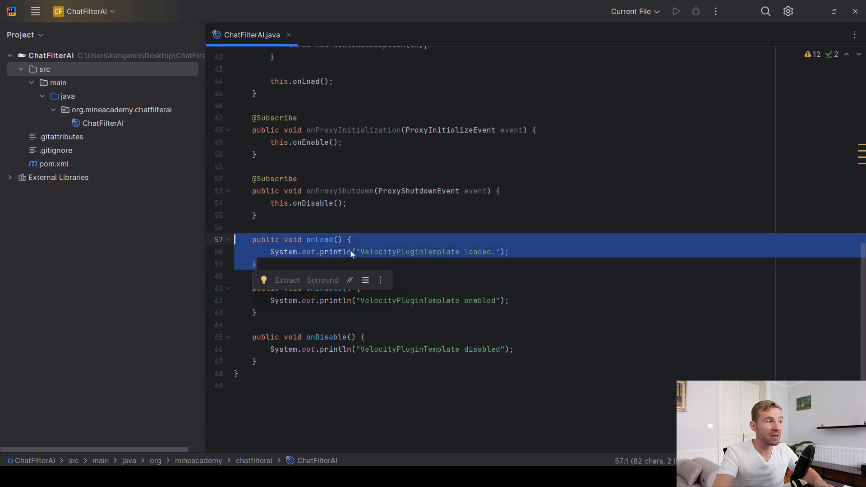
mouse_move(320, 239)
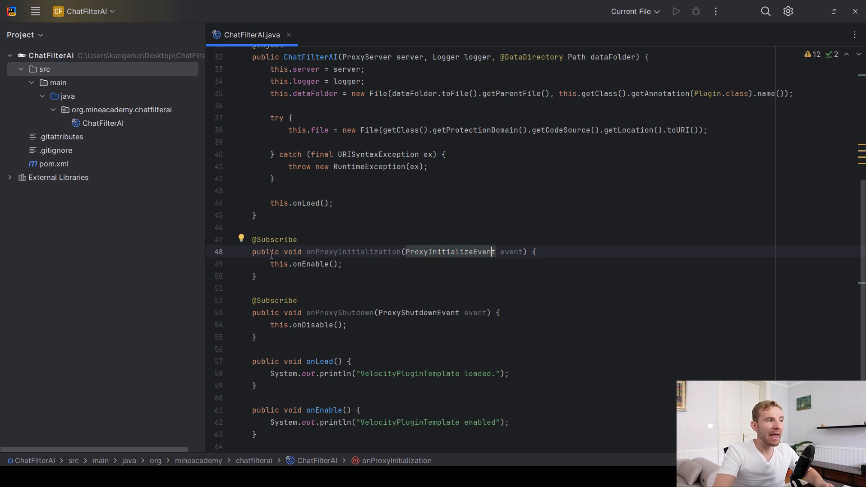
mouse_move(323, 227)
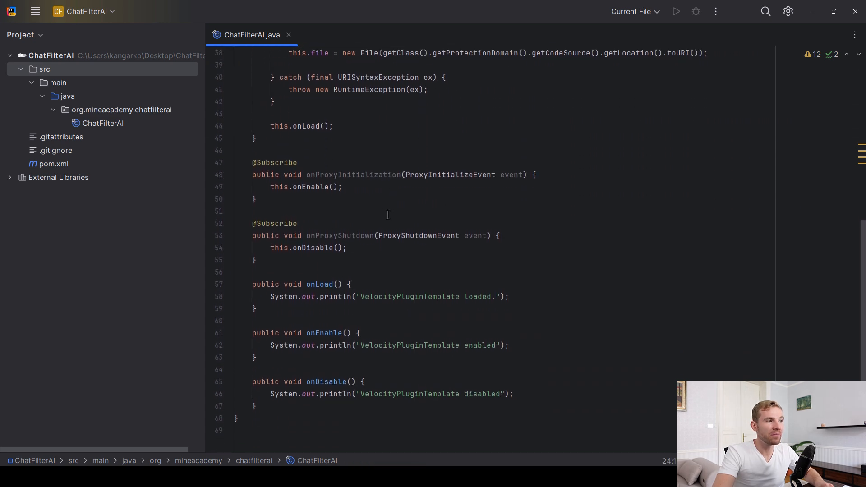
type("@RE")
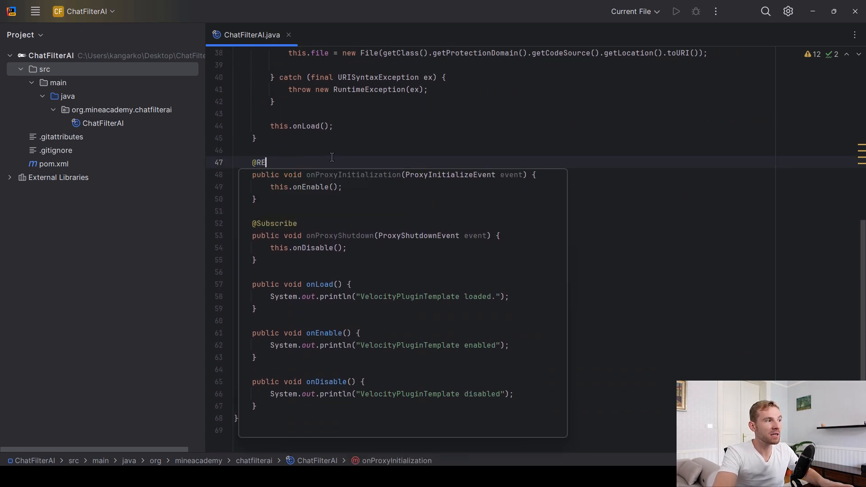
key("BackSpace")
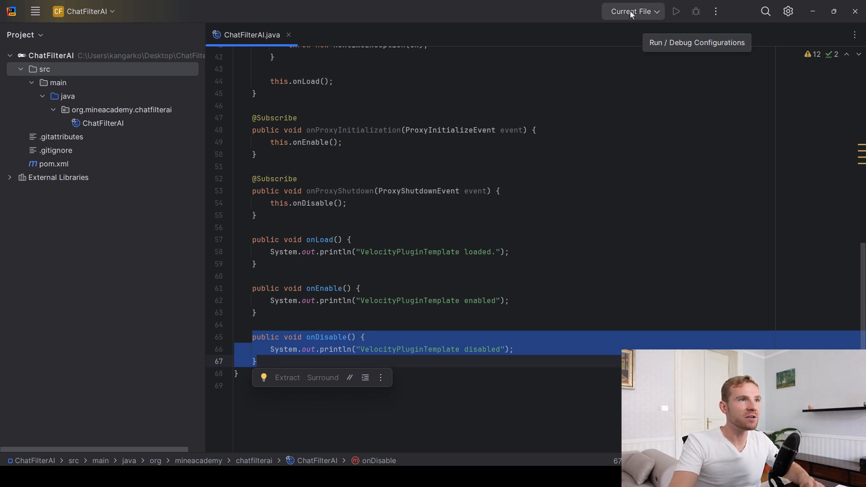
Create a Maven run configuration with the goals clean install
left_click(632, 11)
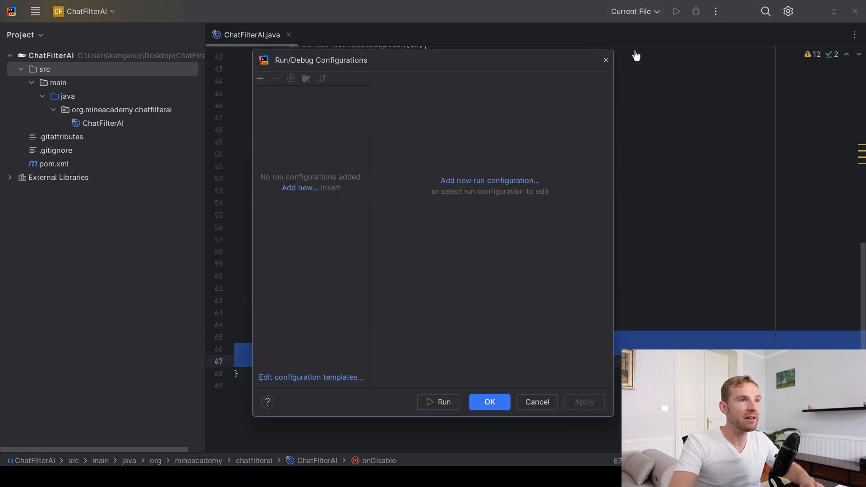
left_click(300, 188)
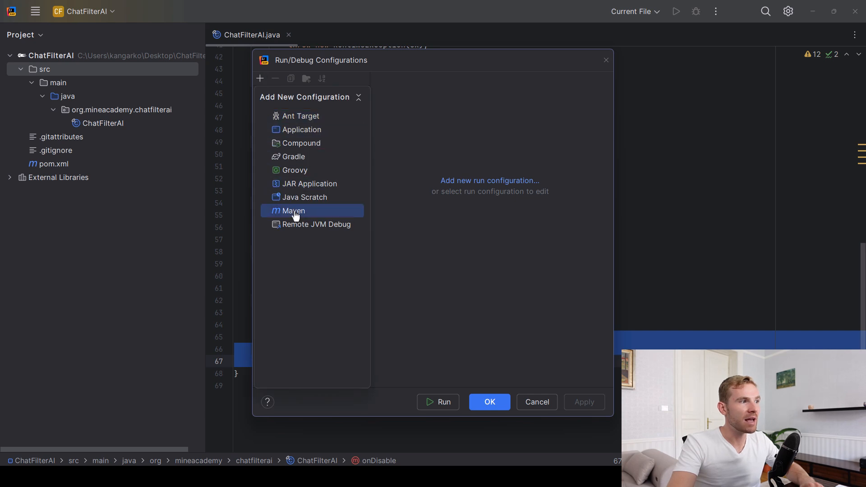
left_click(294, 210)
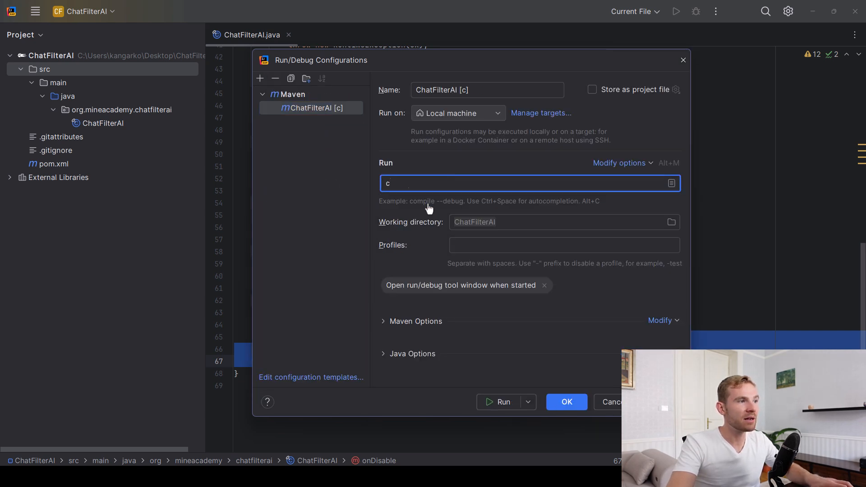
type("lean install")
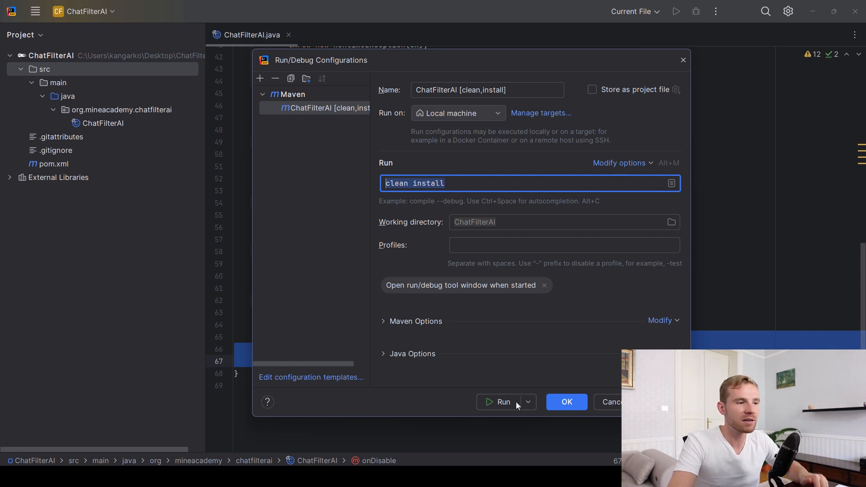
left_click(565, 402)
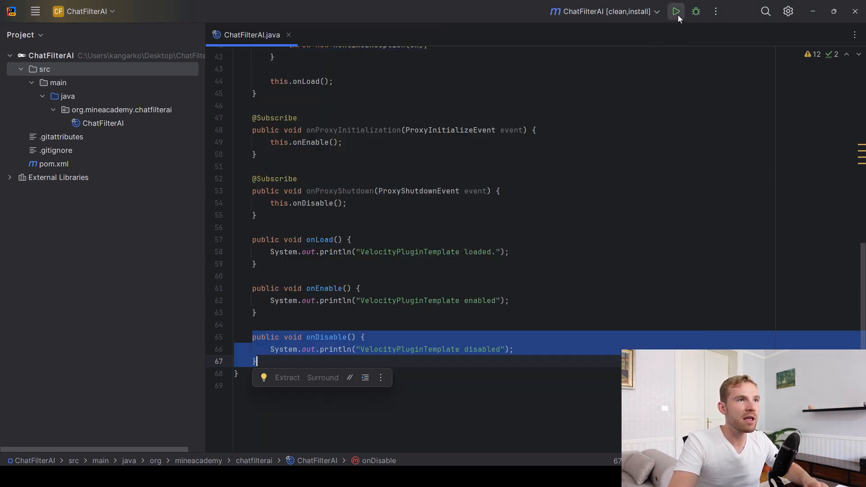
Run the Maven build and confirm BUILD SUCCESS producing ChatFilterAI-1.0.0.jar
left_click(676, 11)
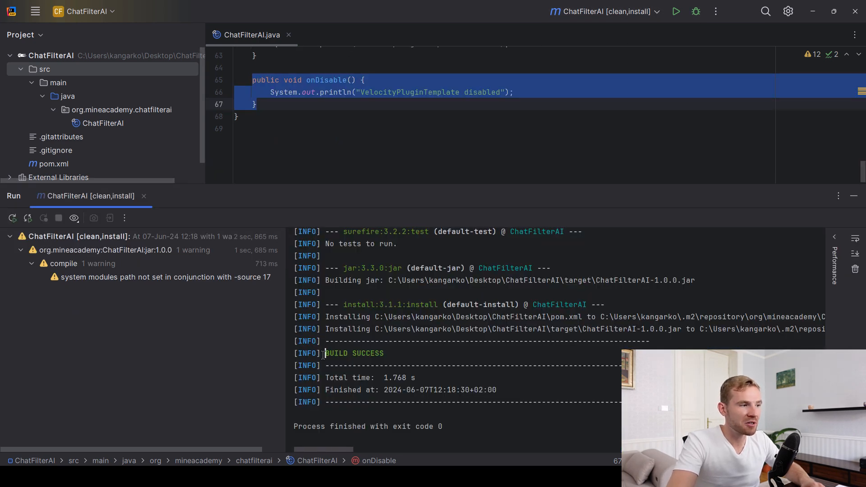
double_click(354, 354)
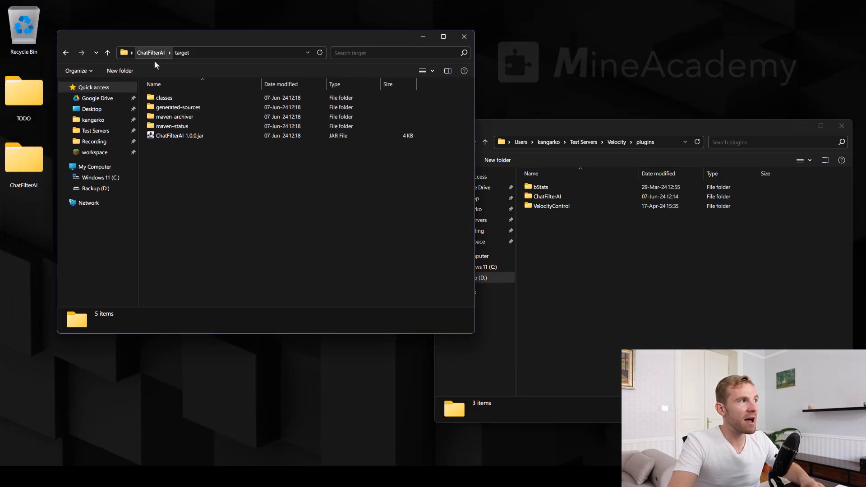
Copy ChatFilterAI-1.0.0.jar into Velocity\plugins and start the proxy with launch - test.bat
left_click(151, 52)
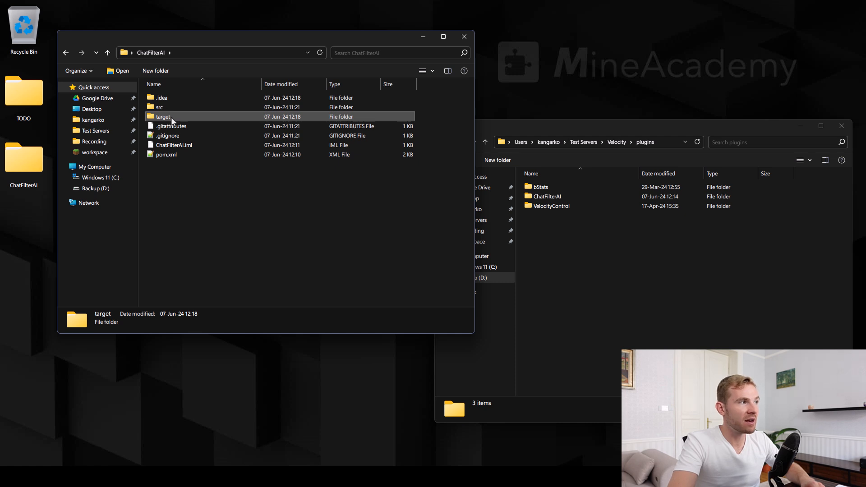
double_click(162, 117)
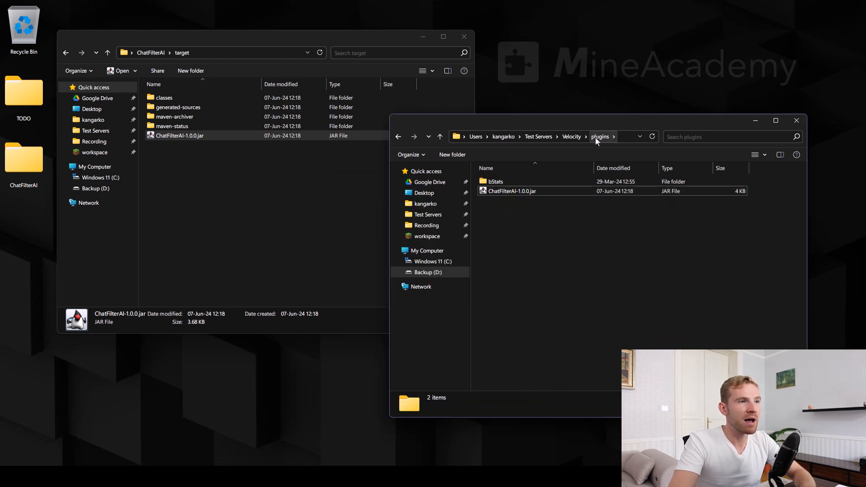
left_click(572, 136)
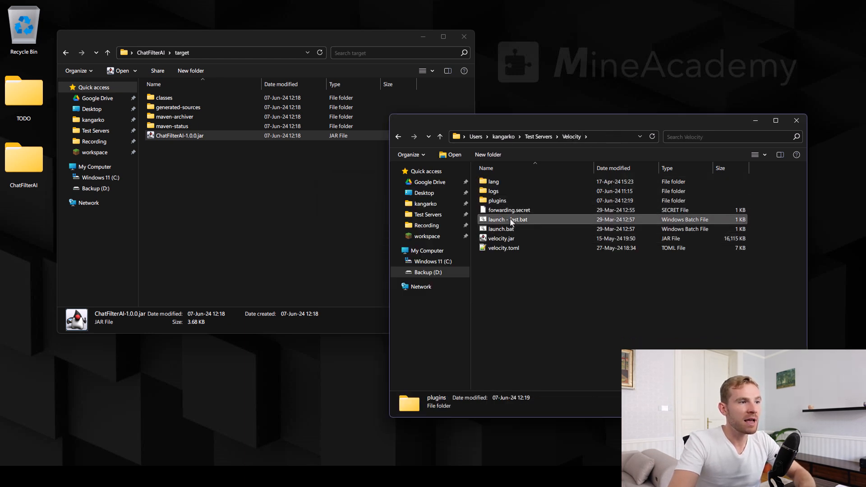
double_click(506, 219)
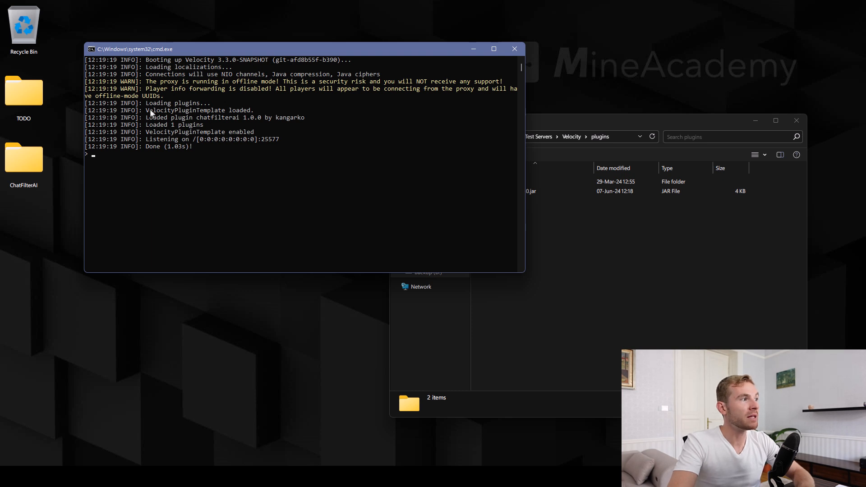
Point out the VelocityPluginTemplate loaded message in the proxy console
double_click(159, 103)
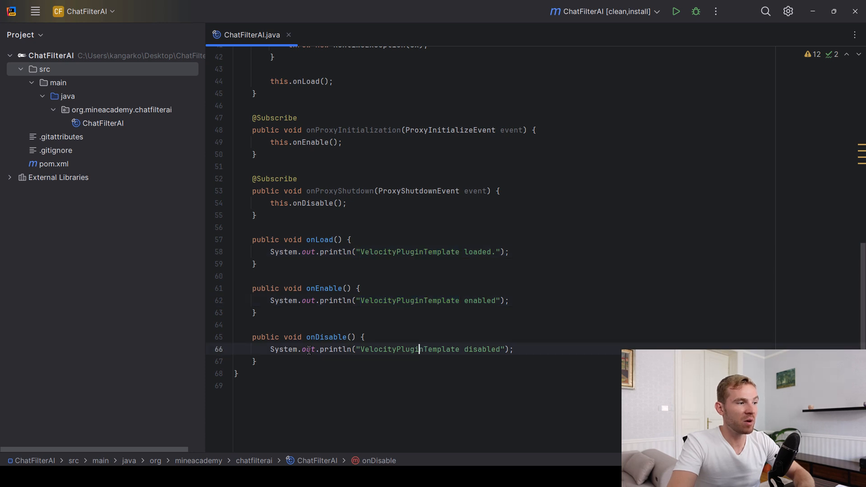
Glance at the onLoad method, then stop the proxy so it prints VelocityPluginTemplate disabled
left_click(509, 251)
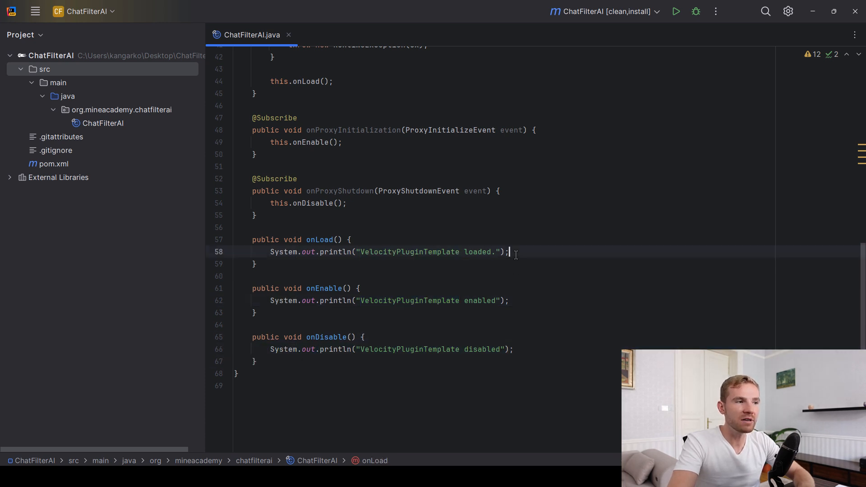
type("this.")
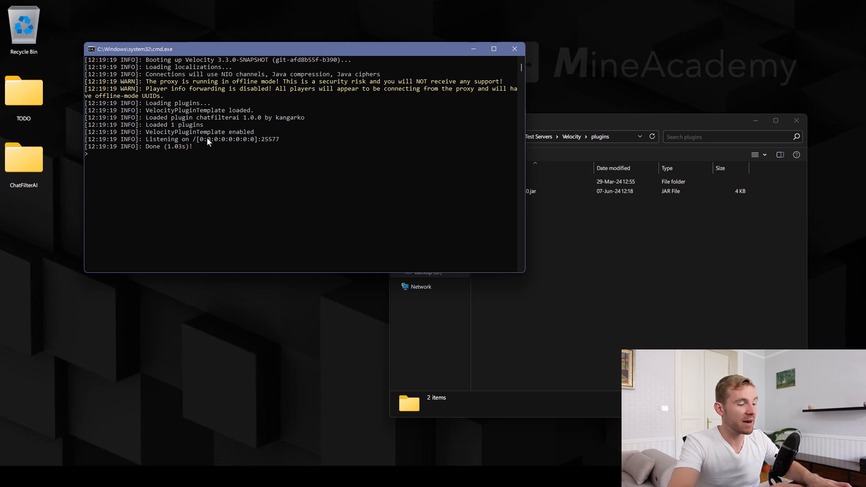
type("stop")
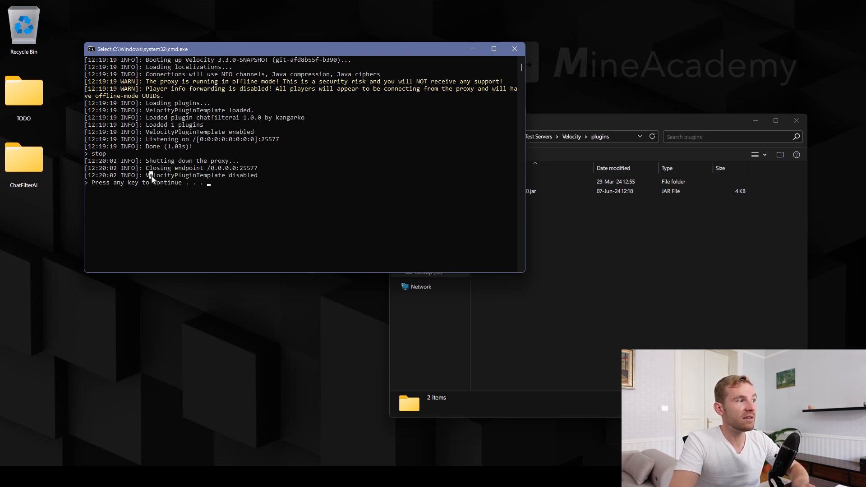